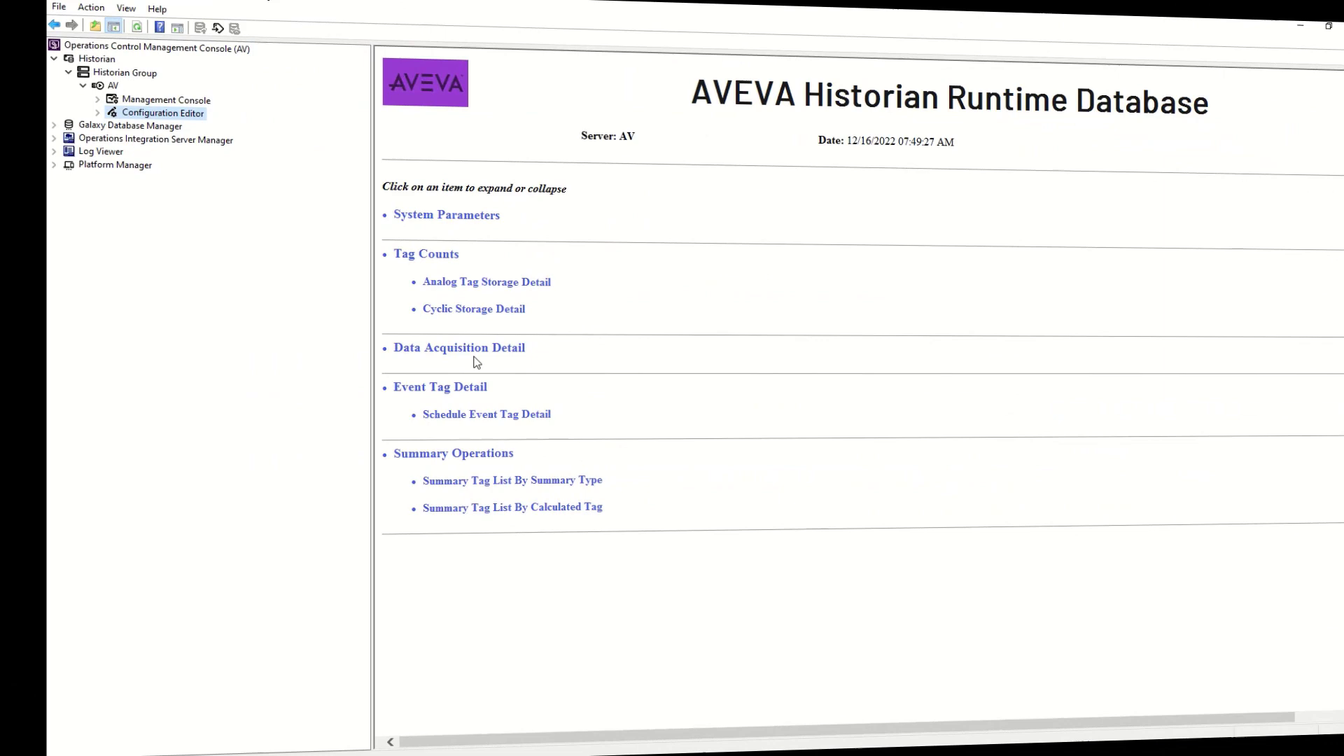
# Step: Create a new analog manual tag under Configuration Editor > Data Acquisition with engineering unit m3
pyautogui.click(458, 347)
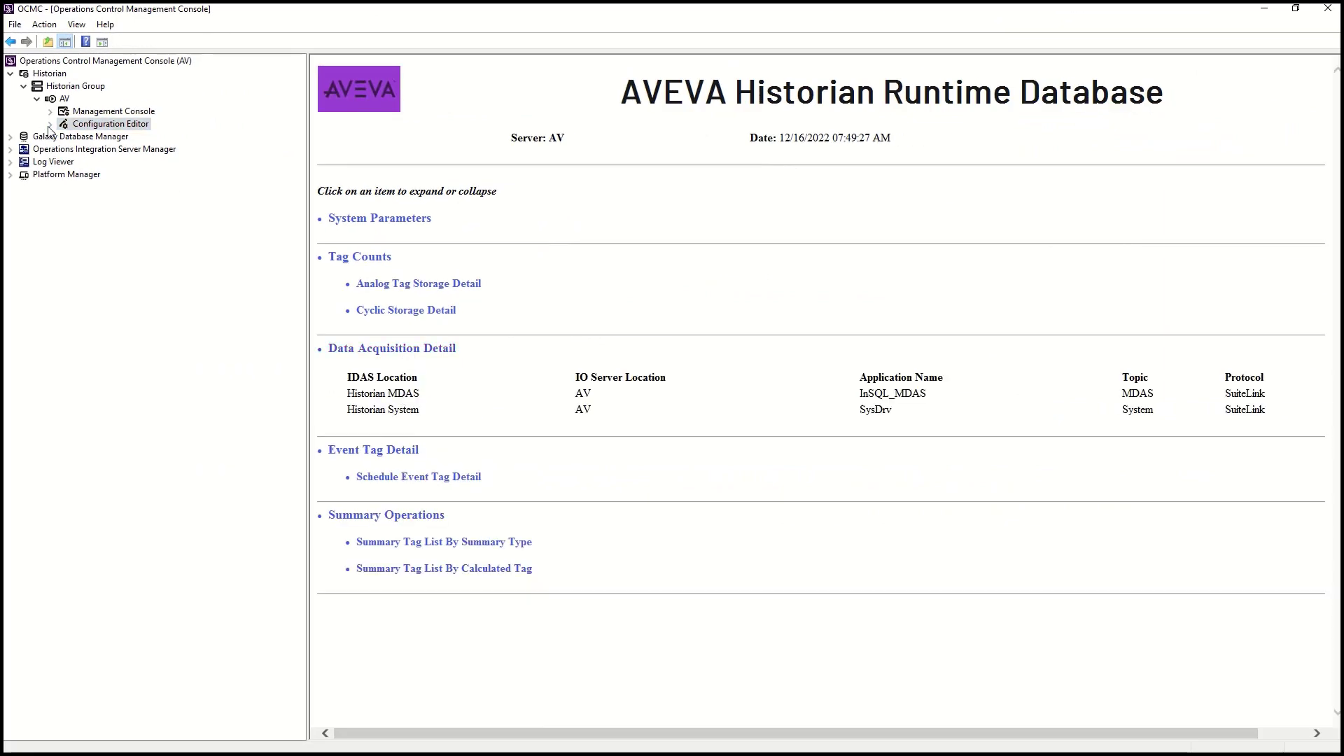
pyautogui.click(49, 123)
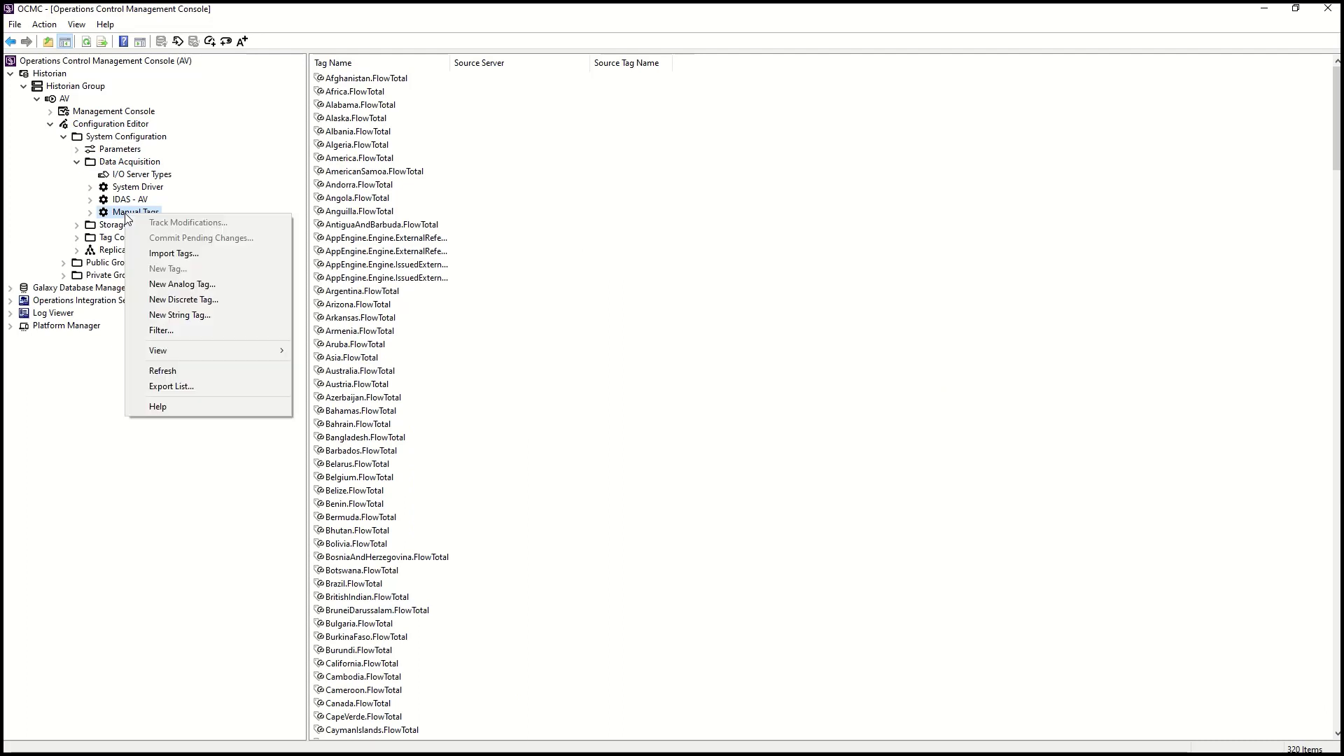
pyautogui.click(183, 284)
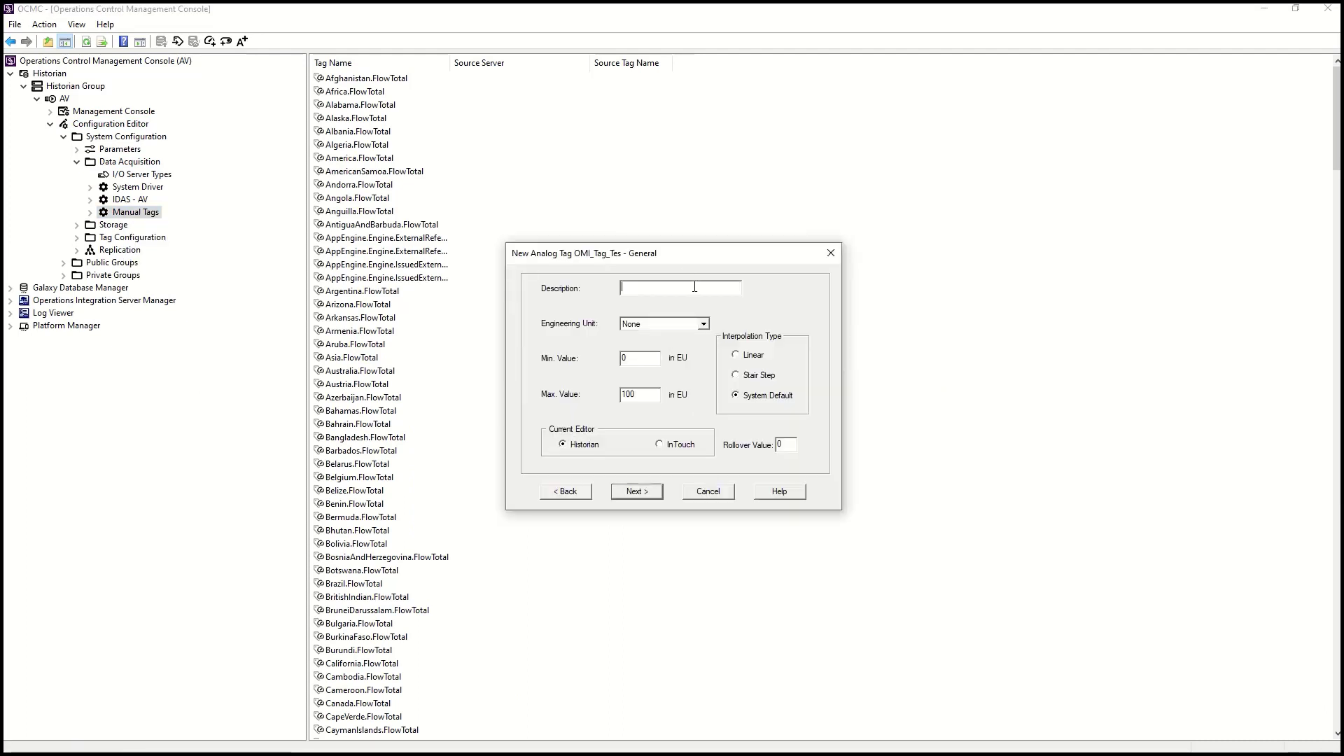
pyautogui.click(702, 323)
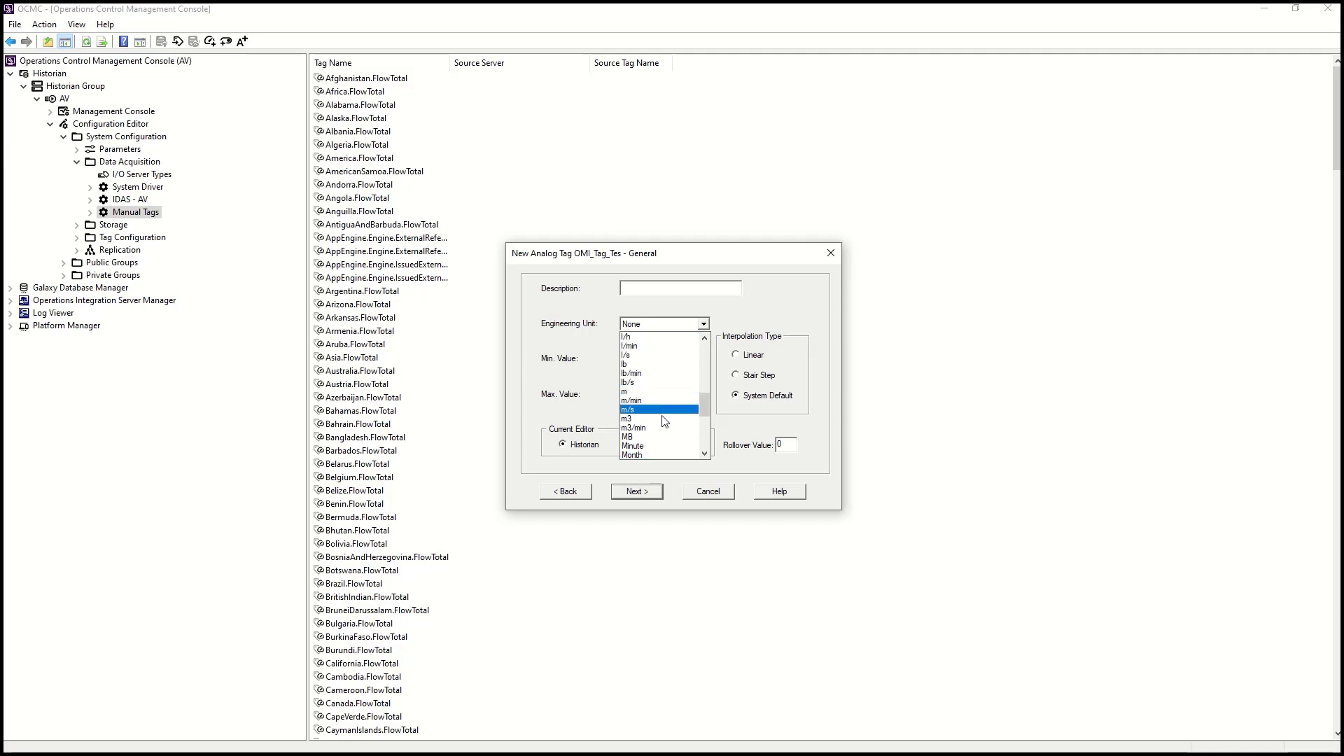
pyautogui.click(627, 419)
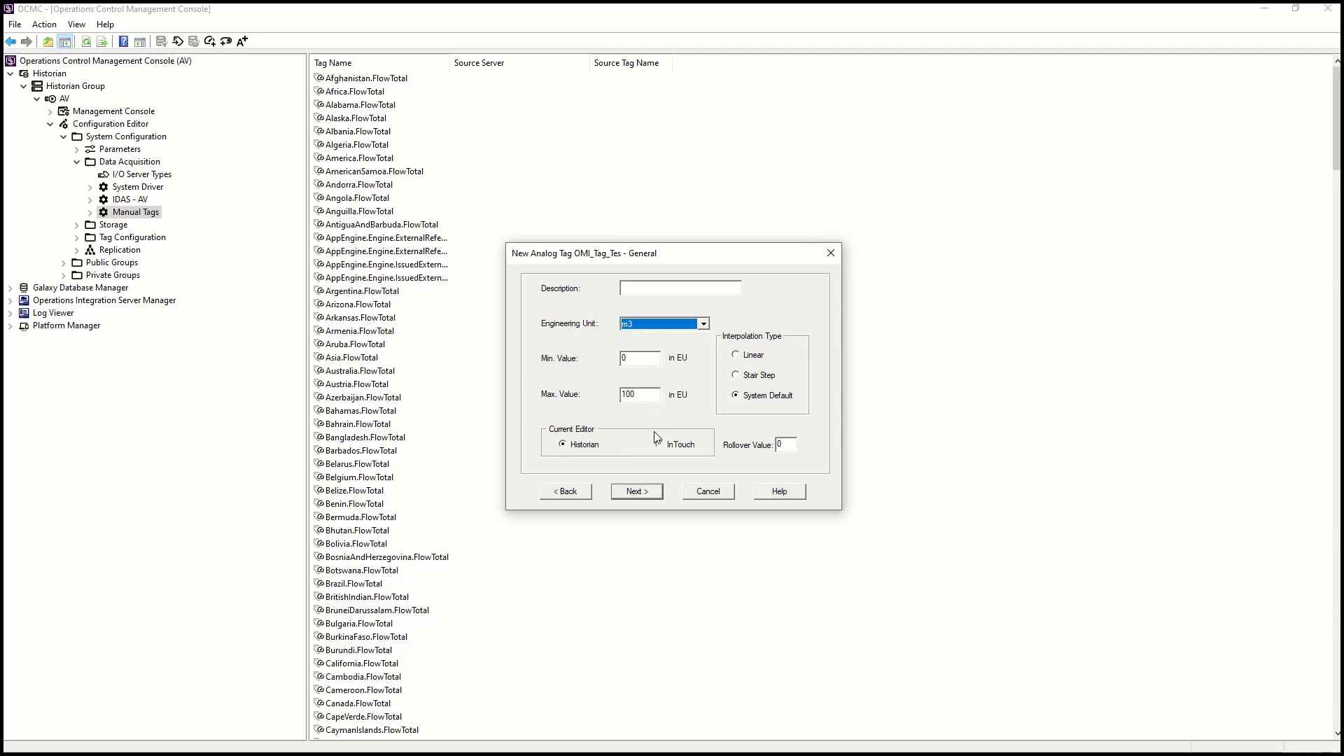
pyautogui.click(636, 491)
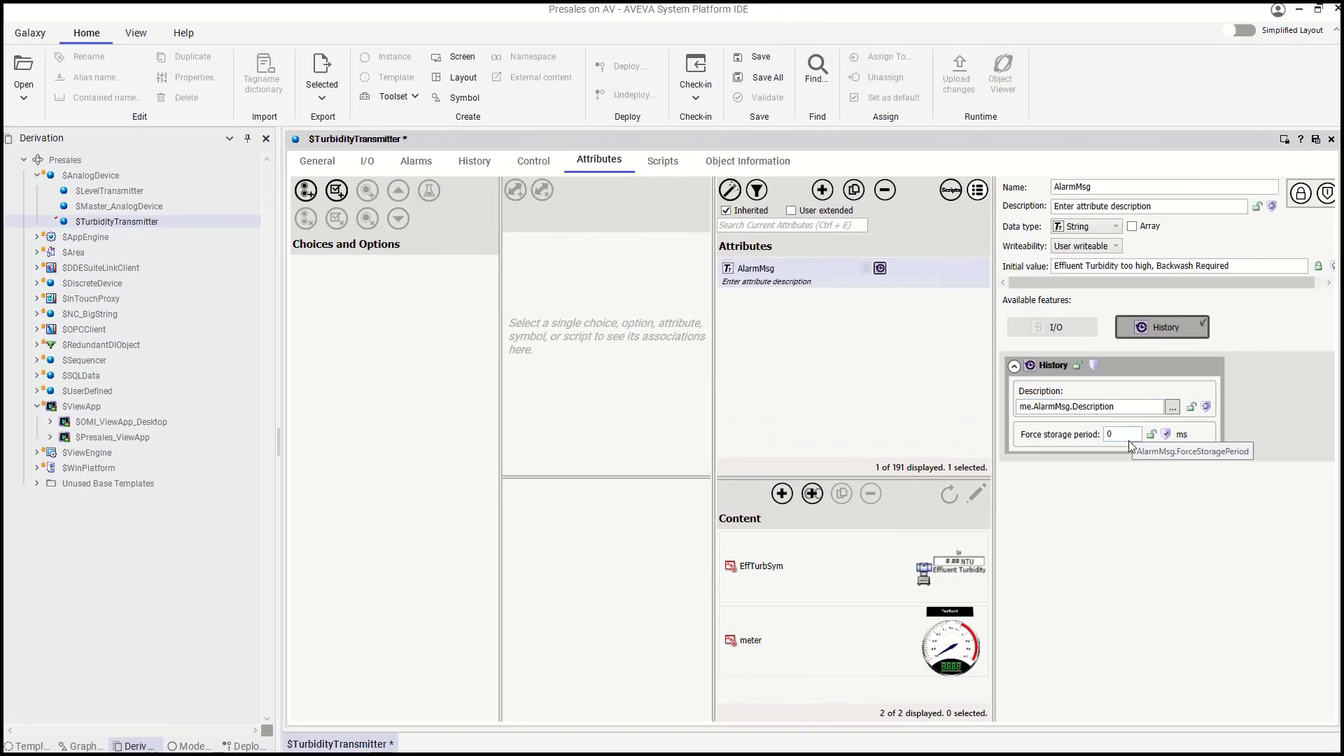
# Step: Show the $TurbidityTransmitter History settings, with PV historized at force storage period 0
pyautogui.click(473, 160)
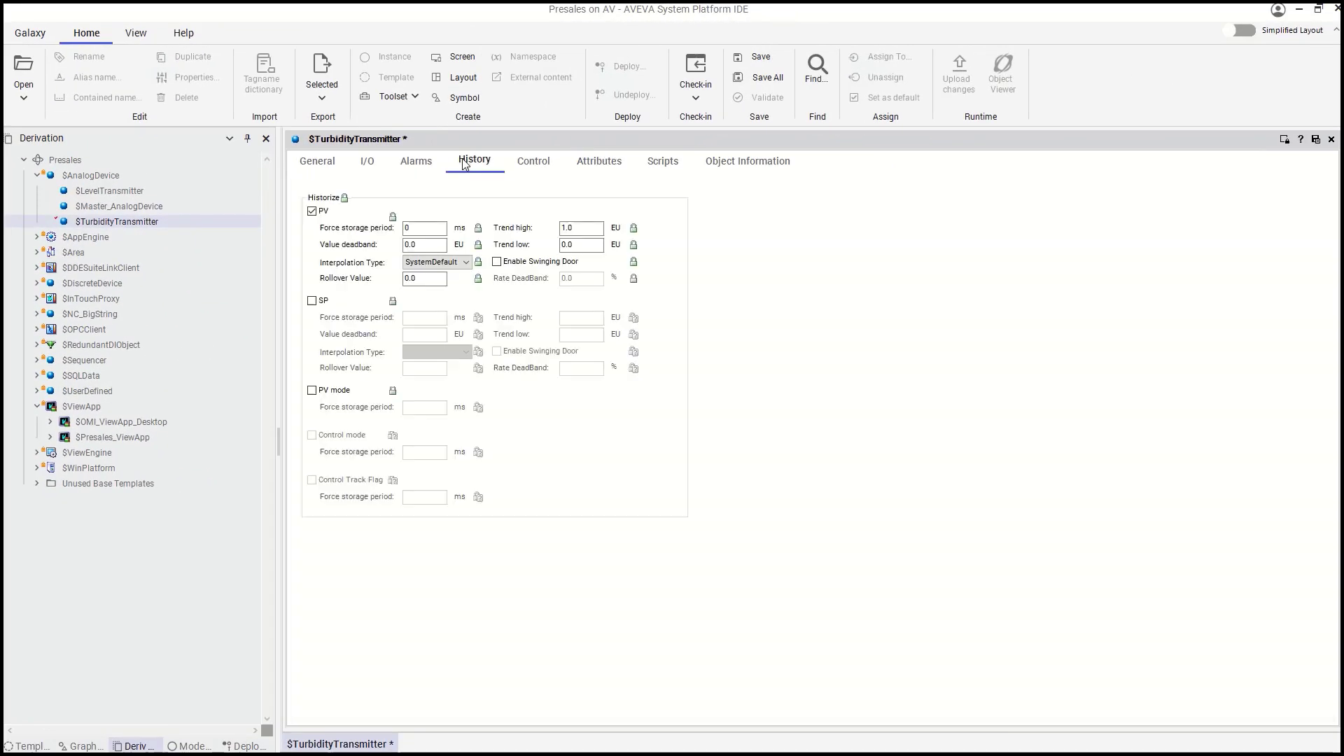
pyautogui.moveTo(382, 447)
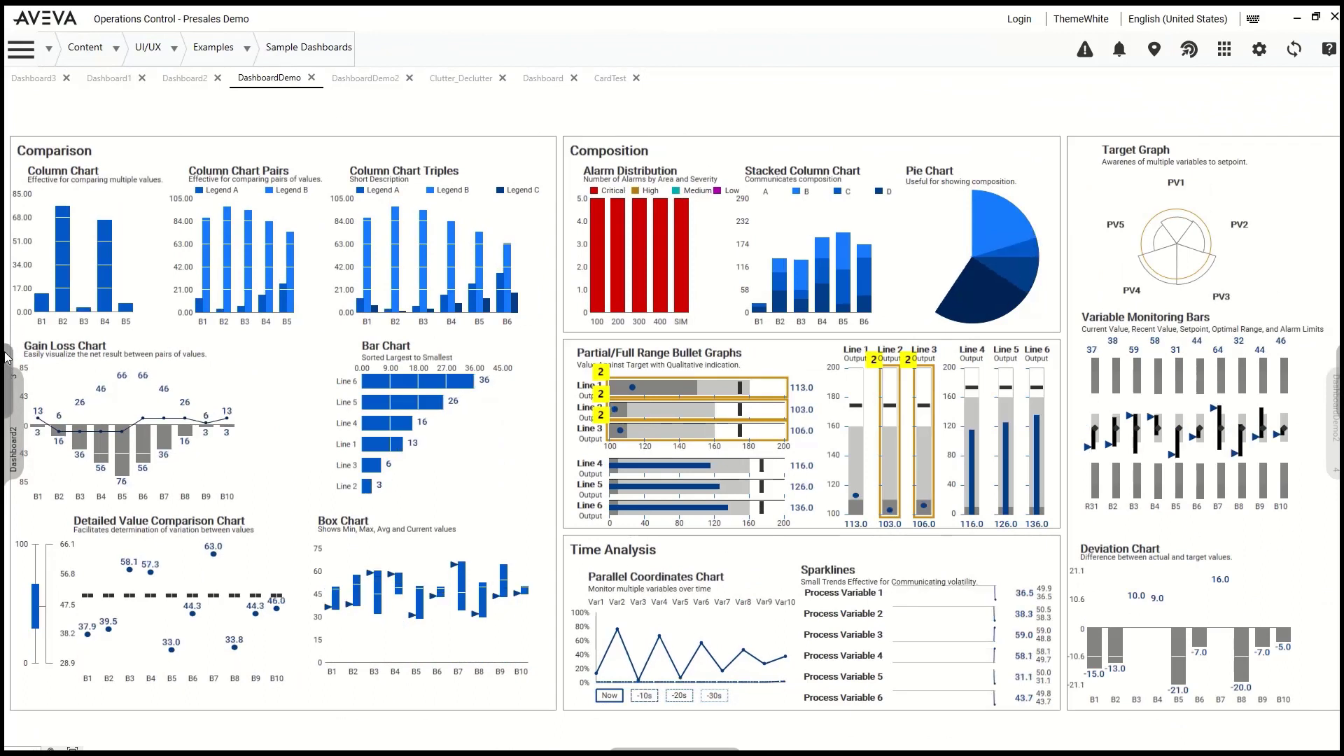
# Step: Open the navigation tree beside the demo dashboard and browse Content > UI/UX > Examples
pyautogui.click(20, 48)
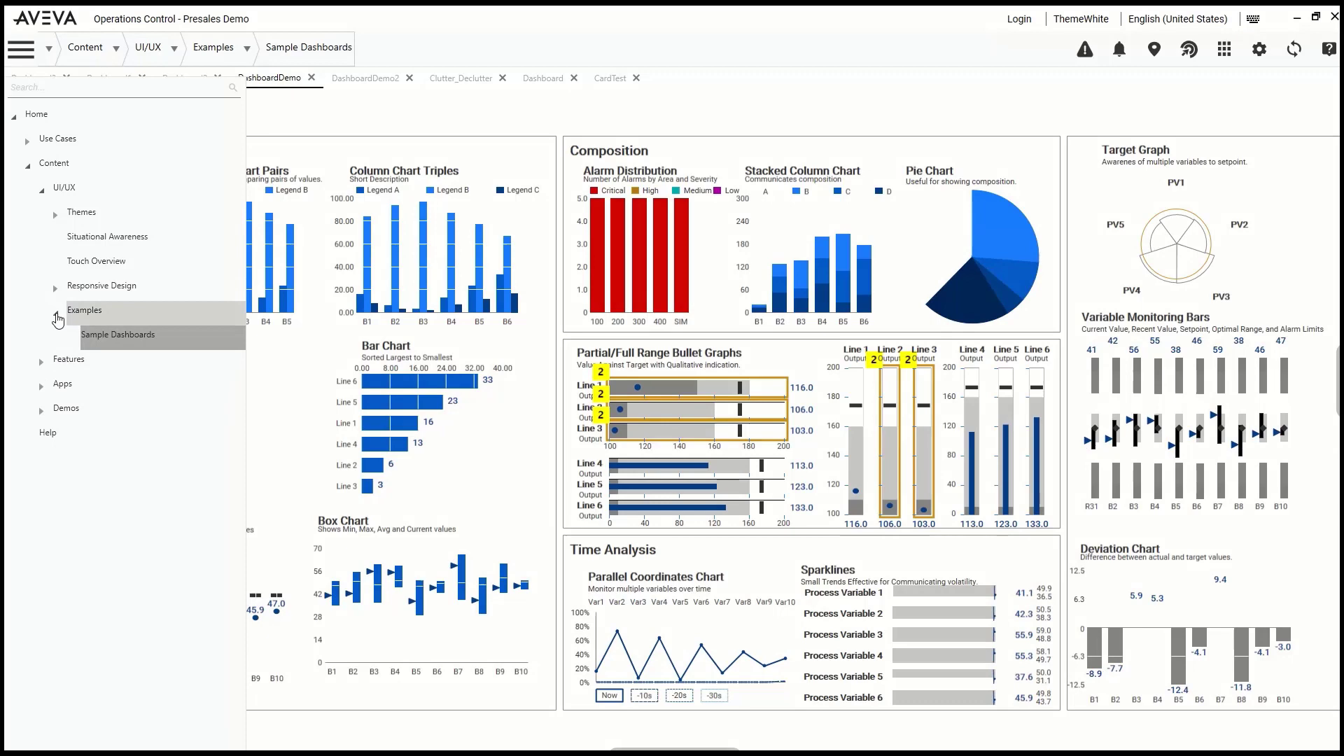
pyautogui.click(56, 211)
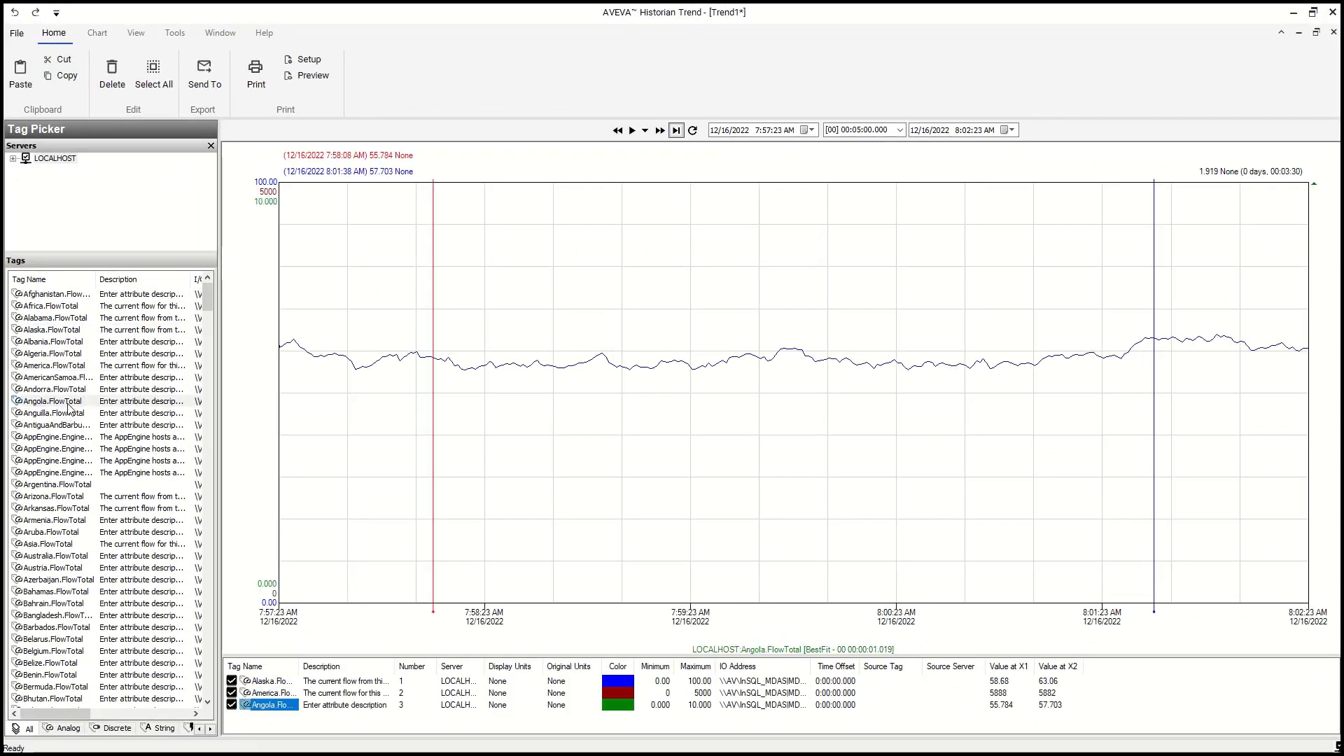
# Step: Auto-scale all three FlowTotal pens and stack them in separate bands
pyautogui.click(97, 33)
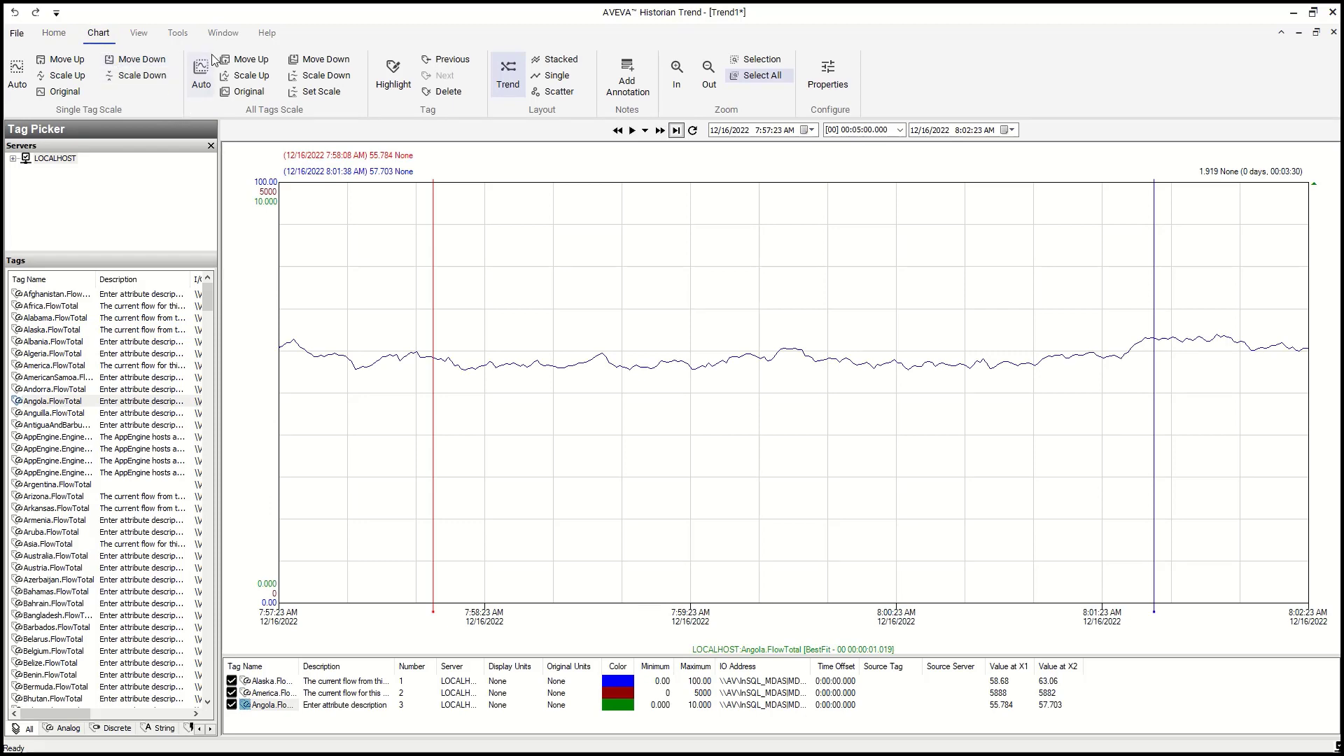
pyautogui.click(557, 58)
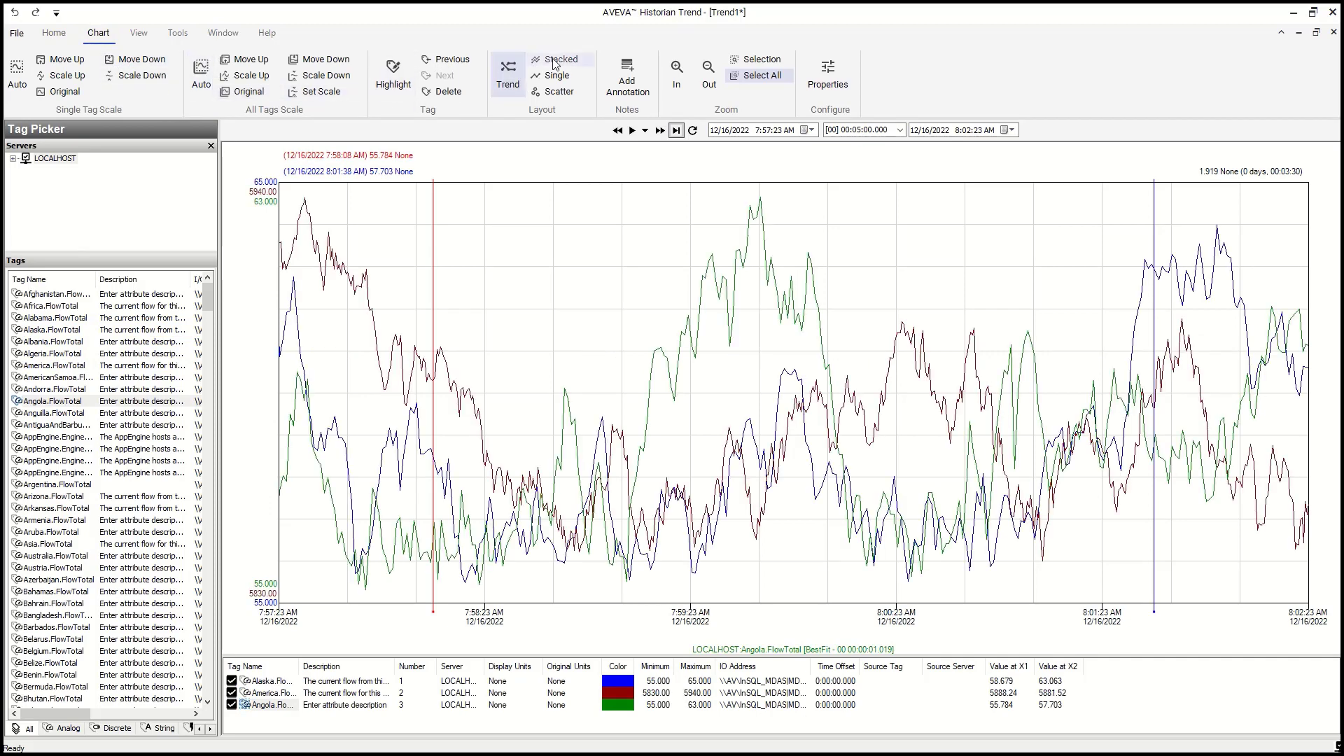
pyautogui.click(558, 59)
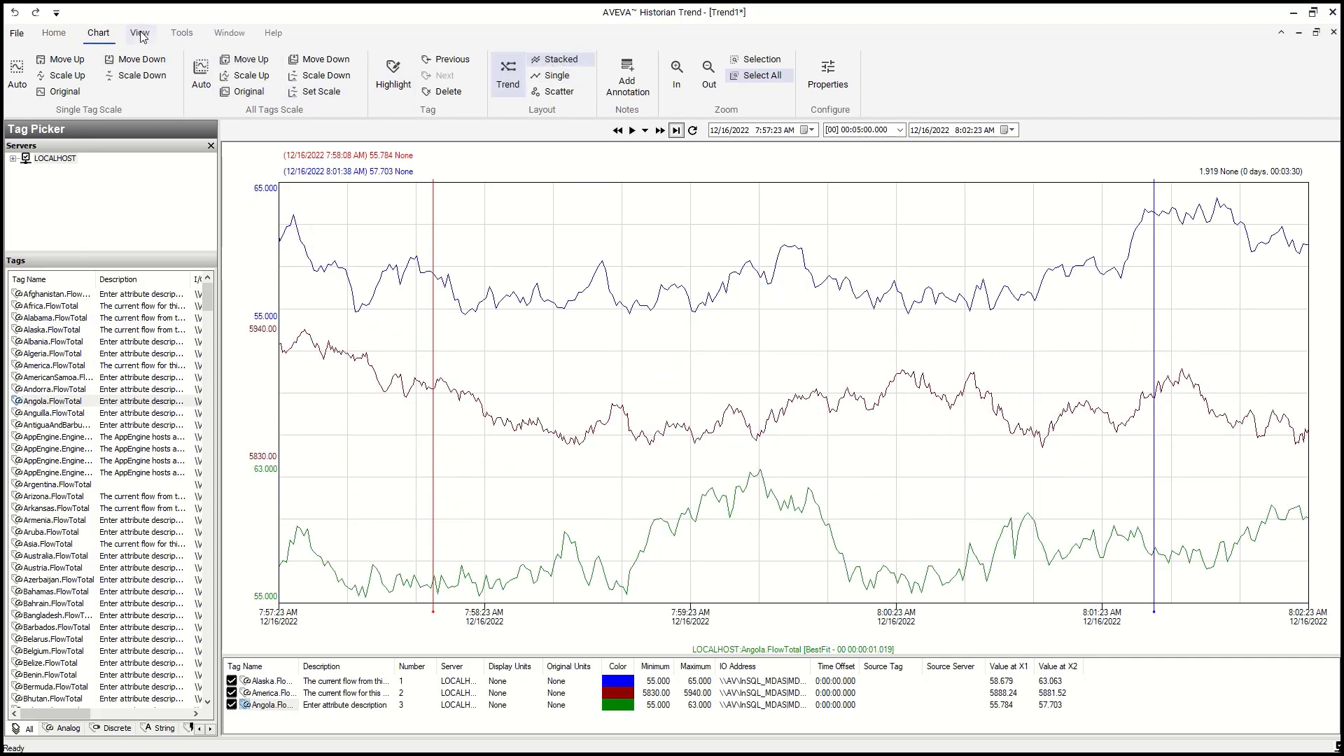
# Step: Browse the View and Window ribbon options, then return to the Chart options
pyautogui.click(181, 33)
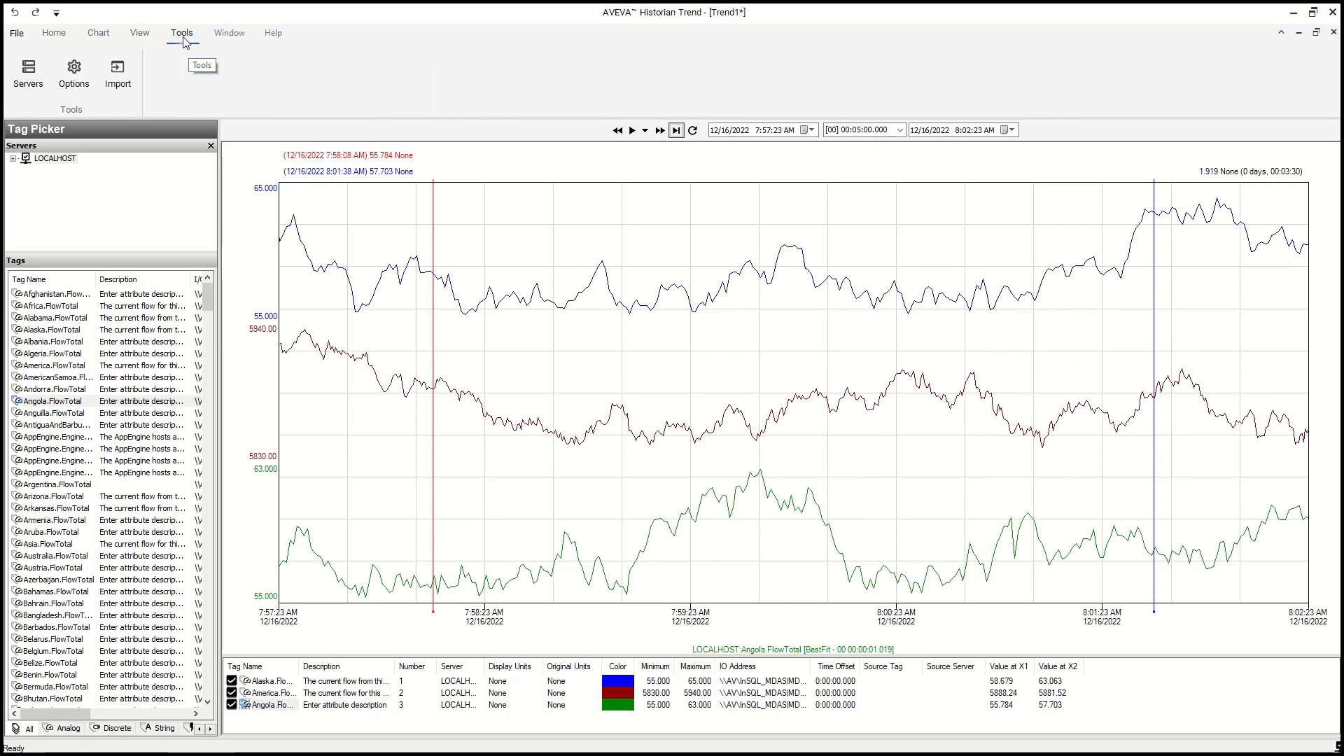
pyautogui.click(229, 33)
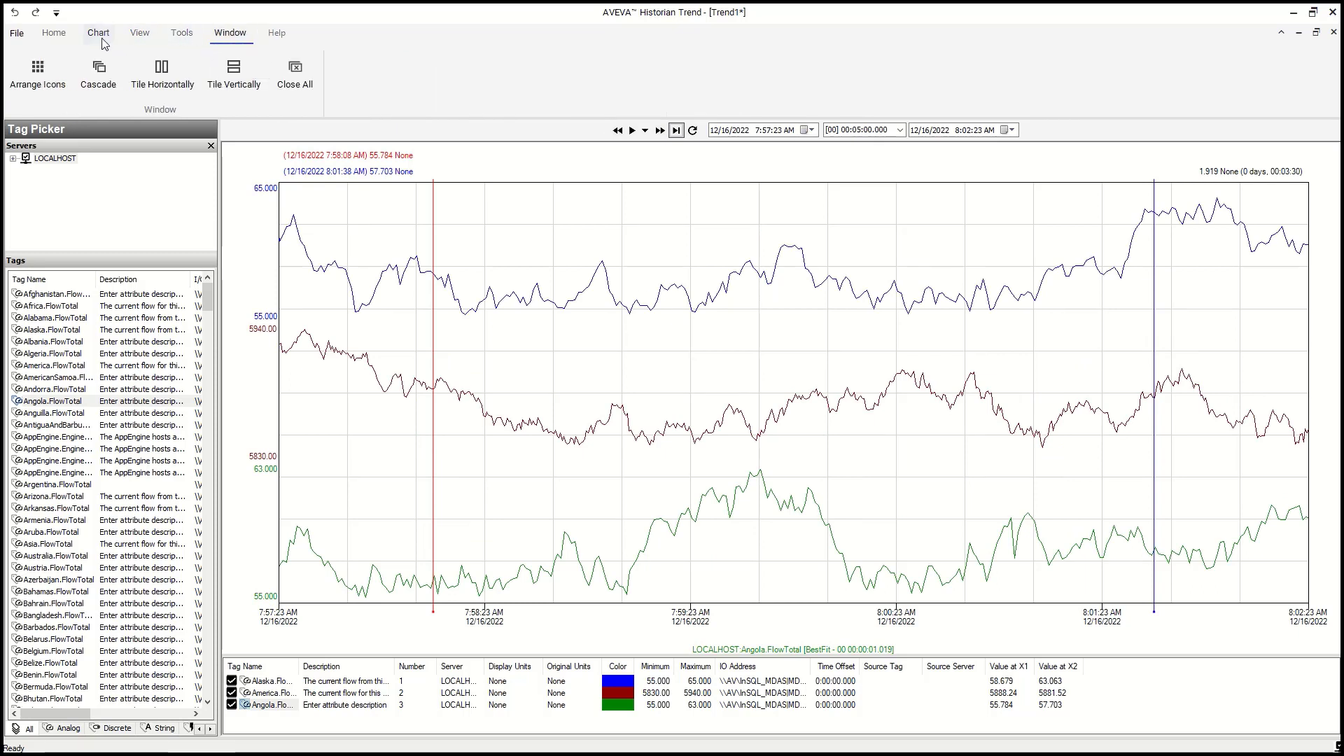
pyautogui.click(98, 33)
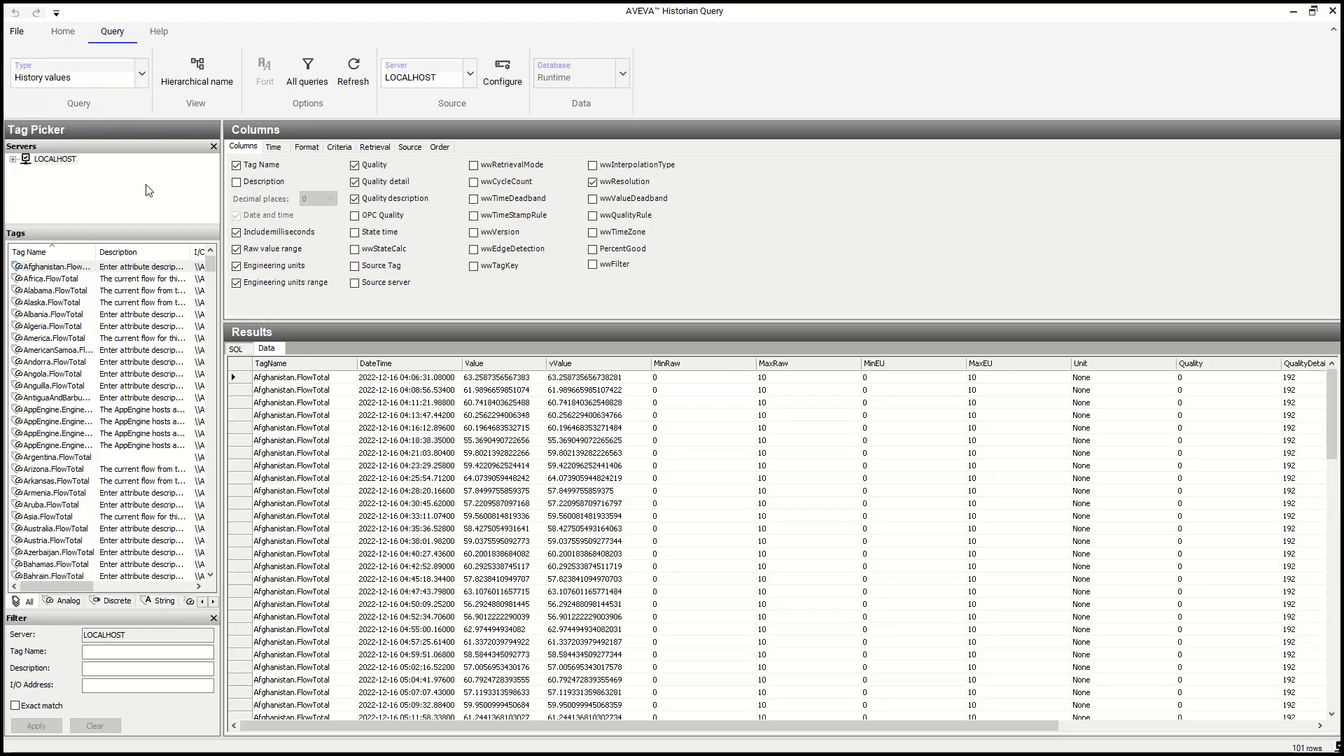
# Step: List Afghanistan.FlowTotal history values with value, quality and range columns
pyautogui.click(274, 147)
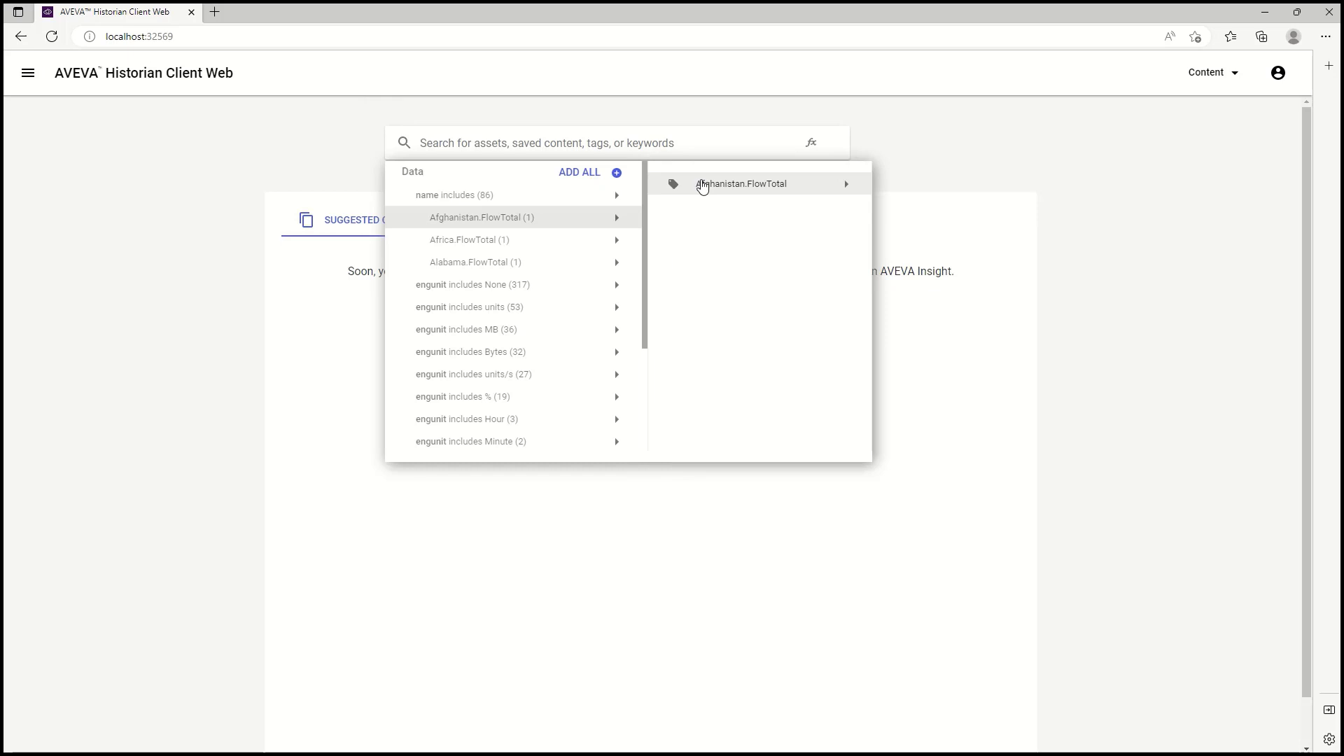
# Step: Add the Afghanistan, Africa and Alabama FlowTotal tags and enter an expression summing them
pyautogui.click(740, 183)
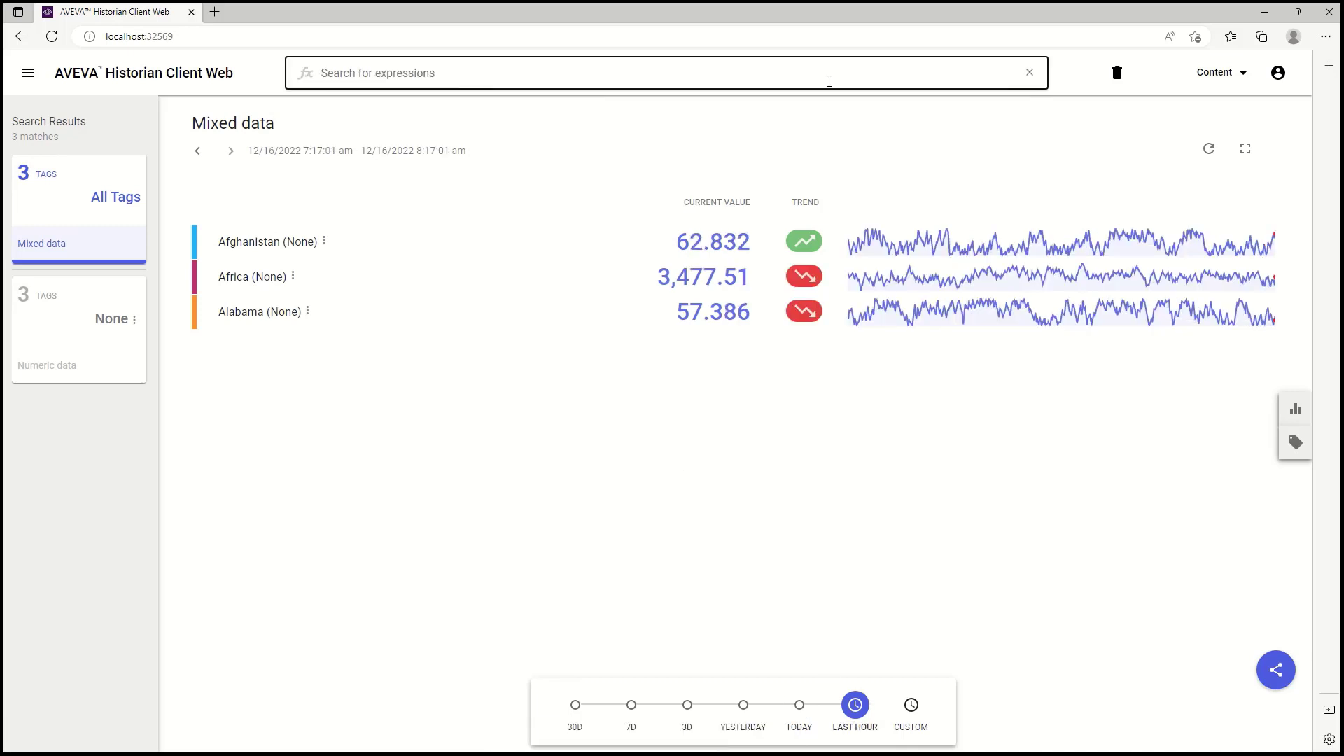
pyautogui.write('Afghanistan.FlowTotal +Africa.FlowTotal +')
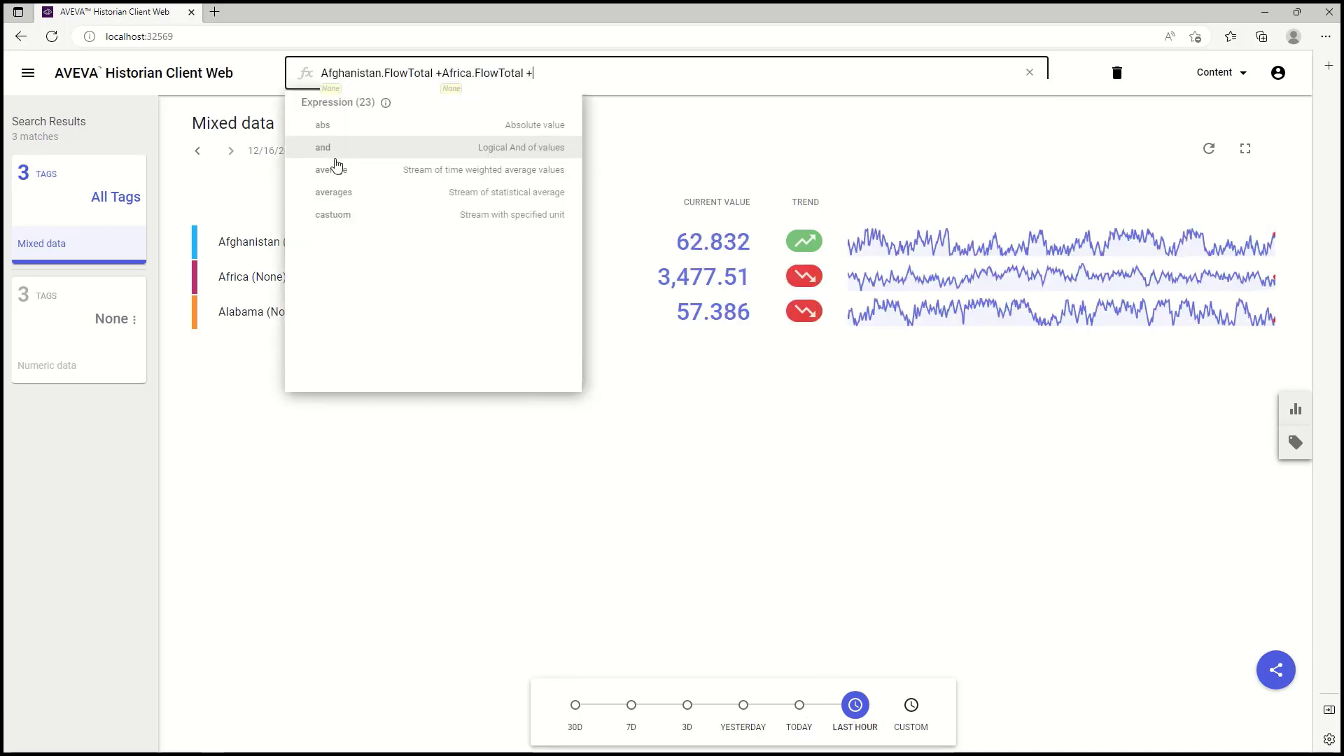
pyautogui.write('Alabama.FlowTotal')
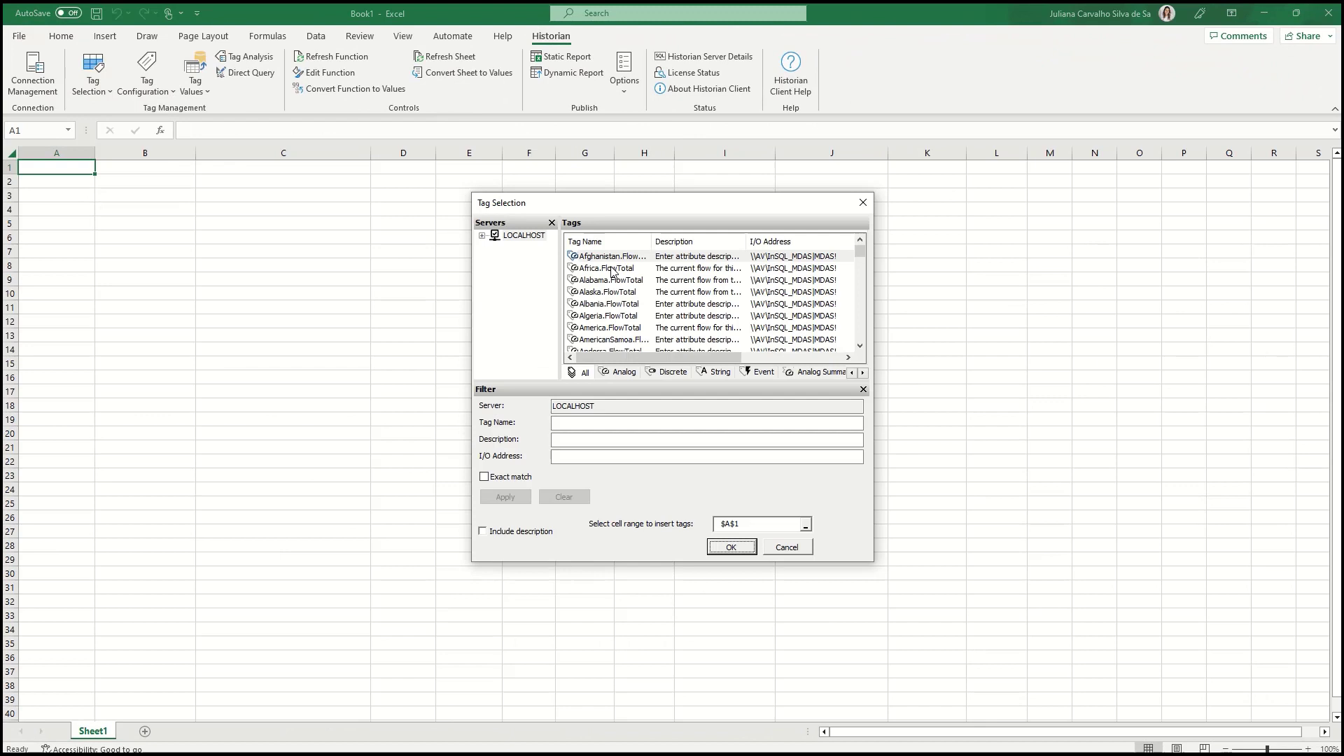
# Step: Insert Africa.FlowTotal tag details, including source tag, at cell B1, then request Live Values
pyautogui.click(730, 547)
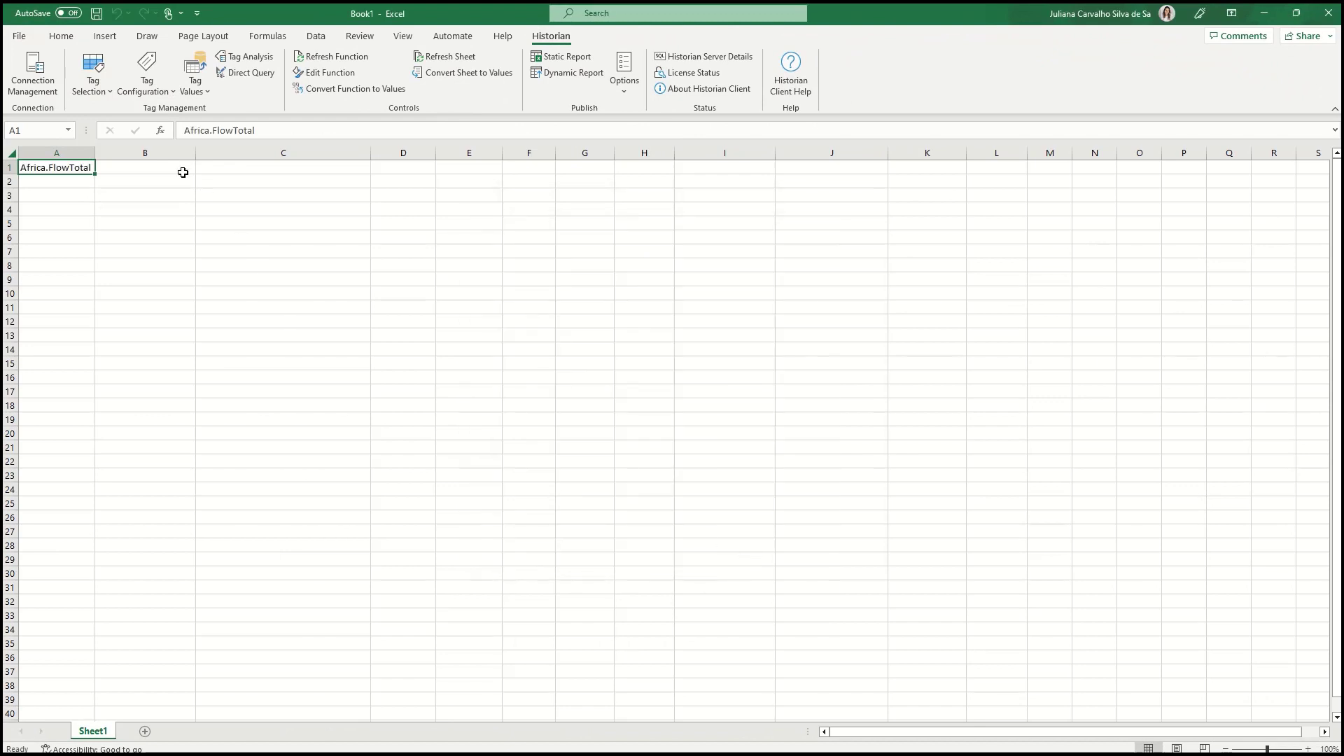
pyautogui.click(92, 73)
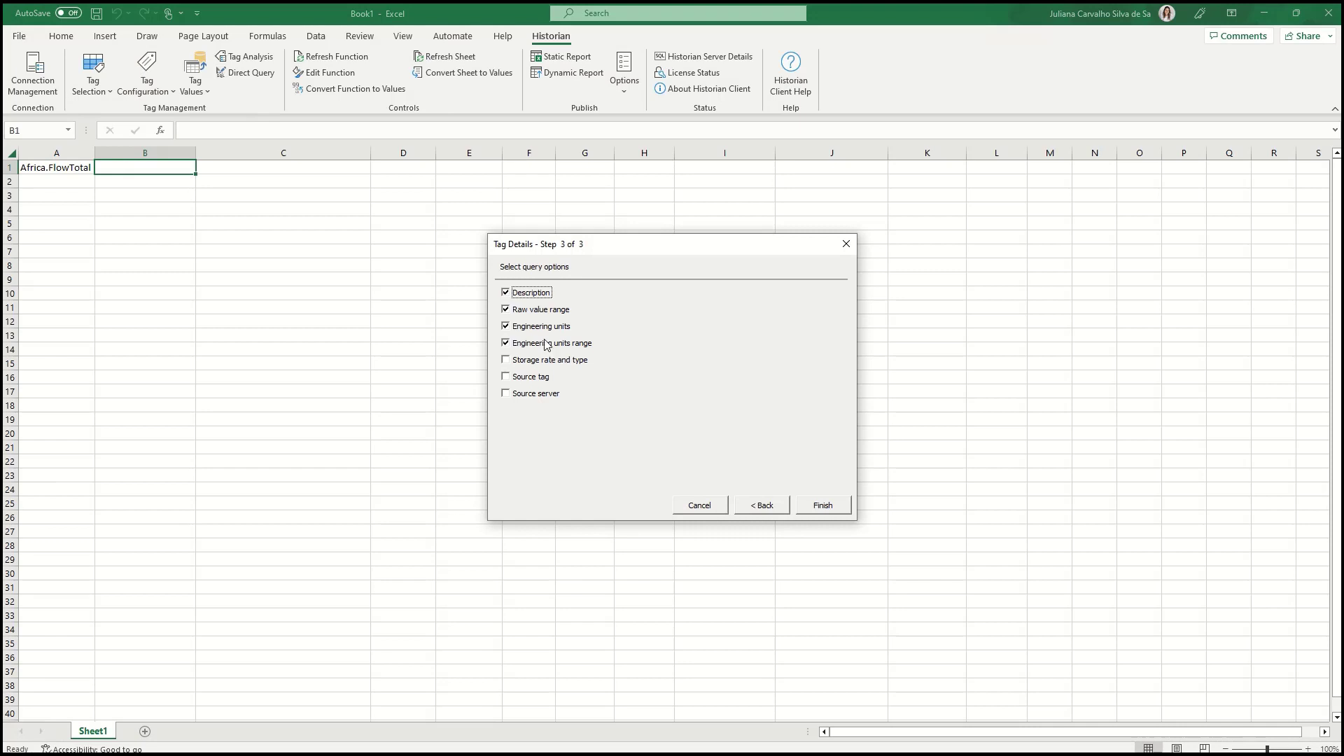
pyautogui.click(505, 376)
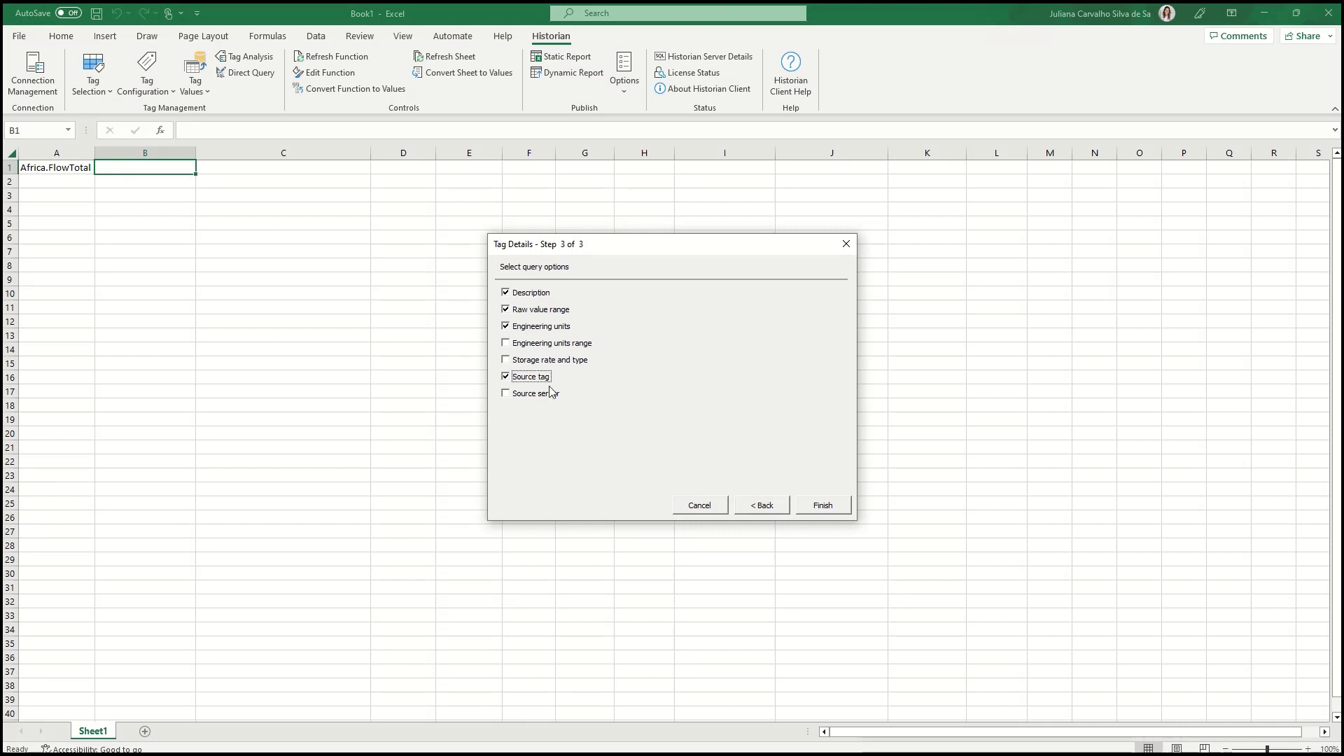
pyautogui.click(820, 505)
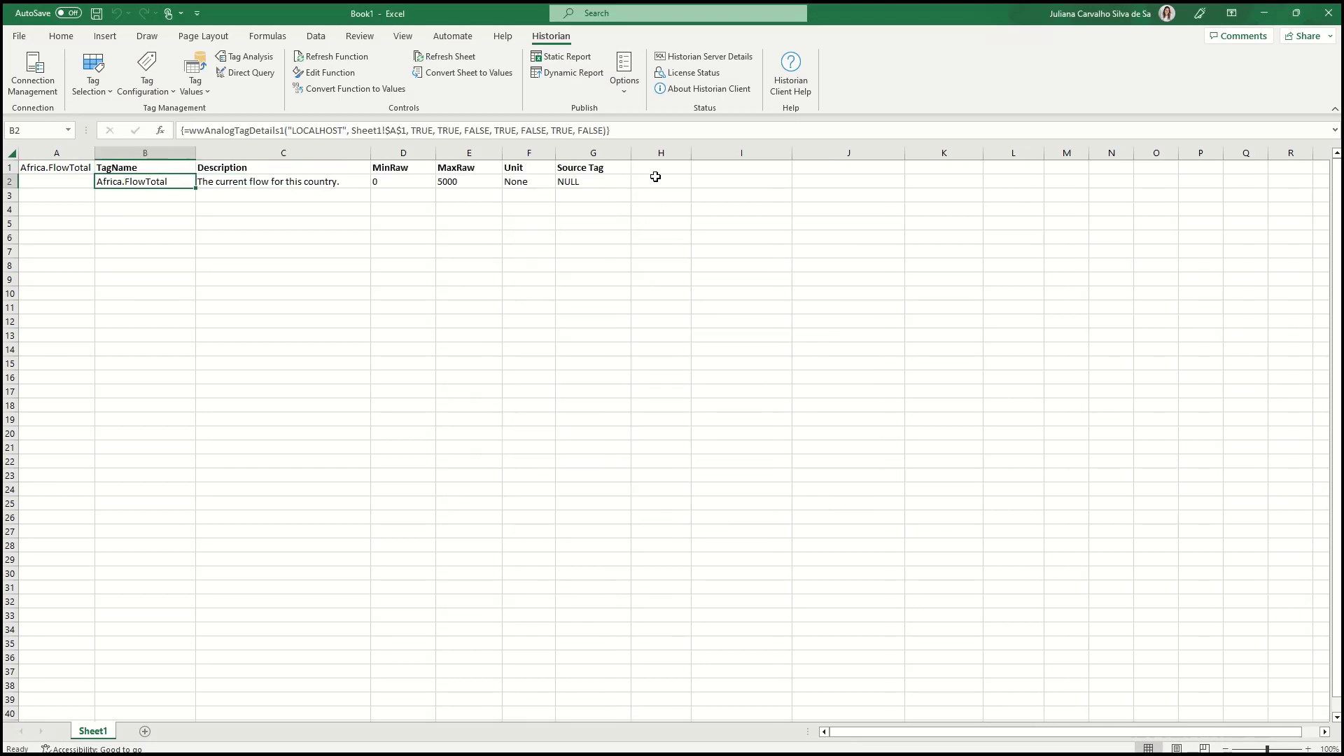
pyautogui.click(193, 72)
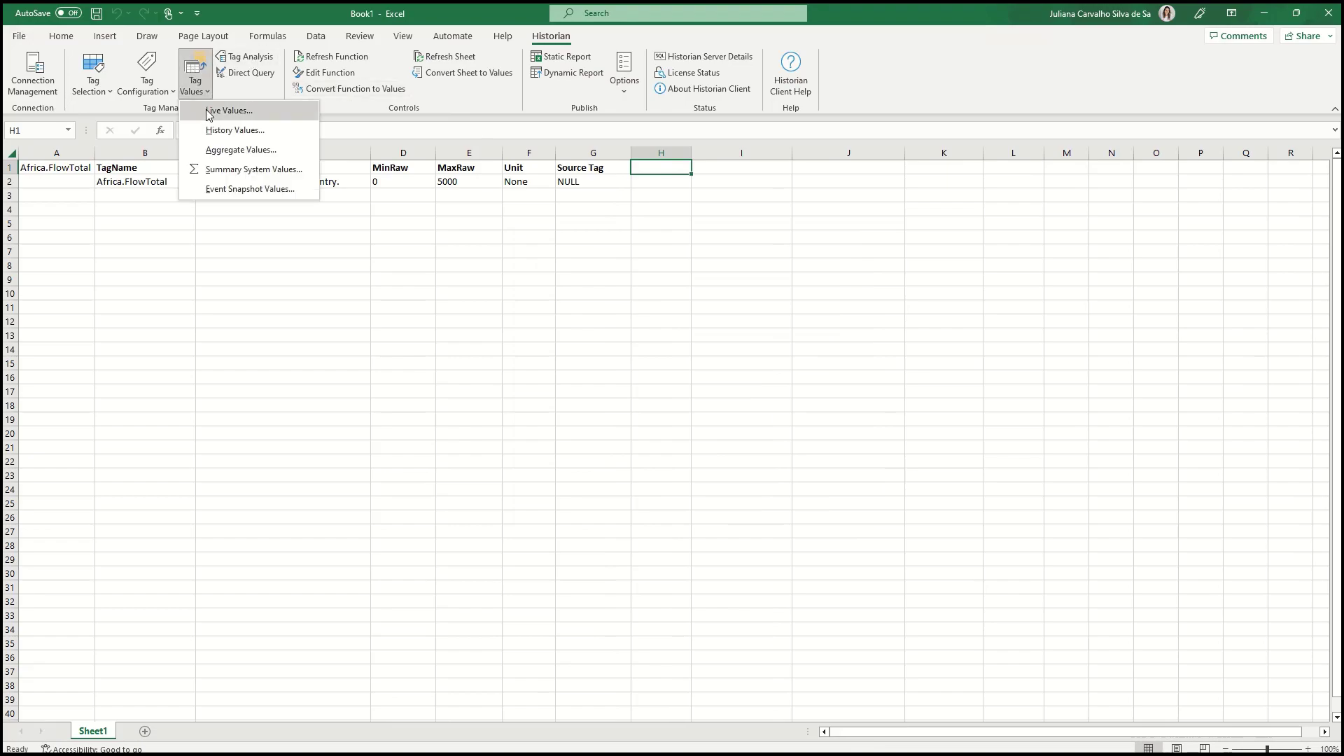
pyautogui.click(228, 110)
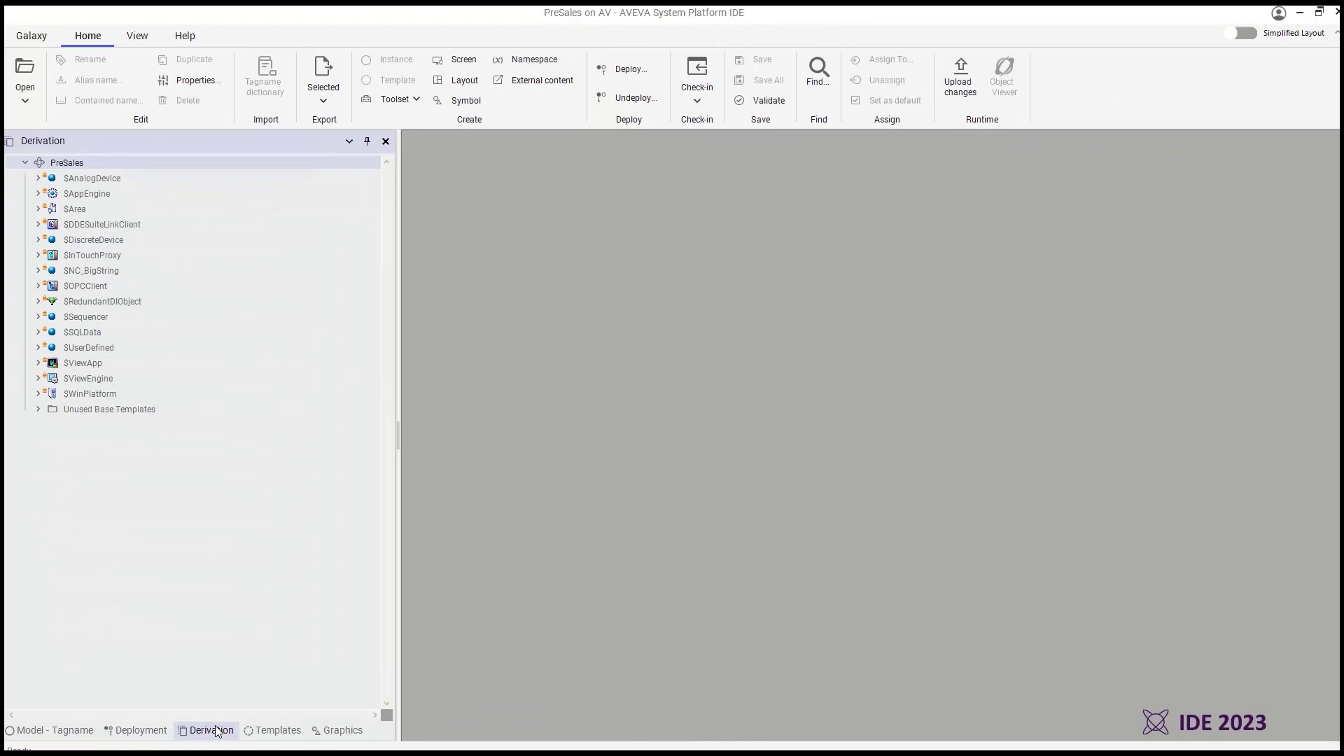
# Step: Open $TurbidityTransmitter under $AnalogDevice and view its NTU analog attributes
pyautogui.click(38, 178)
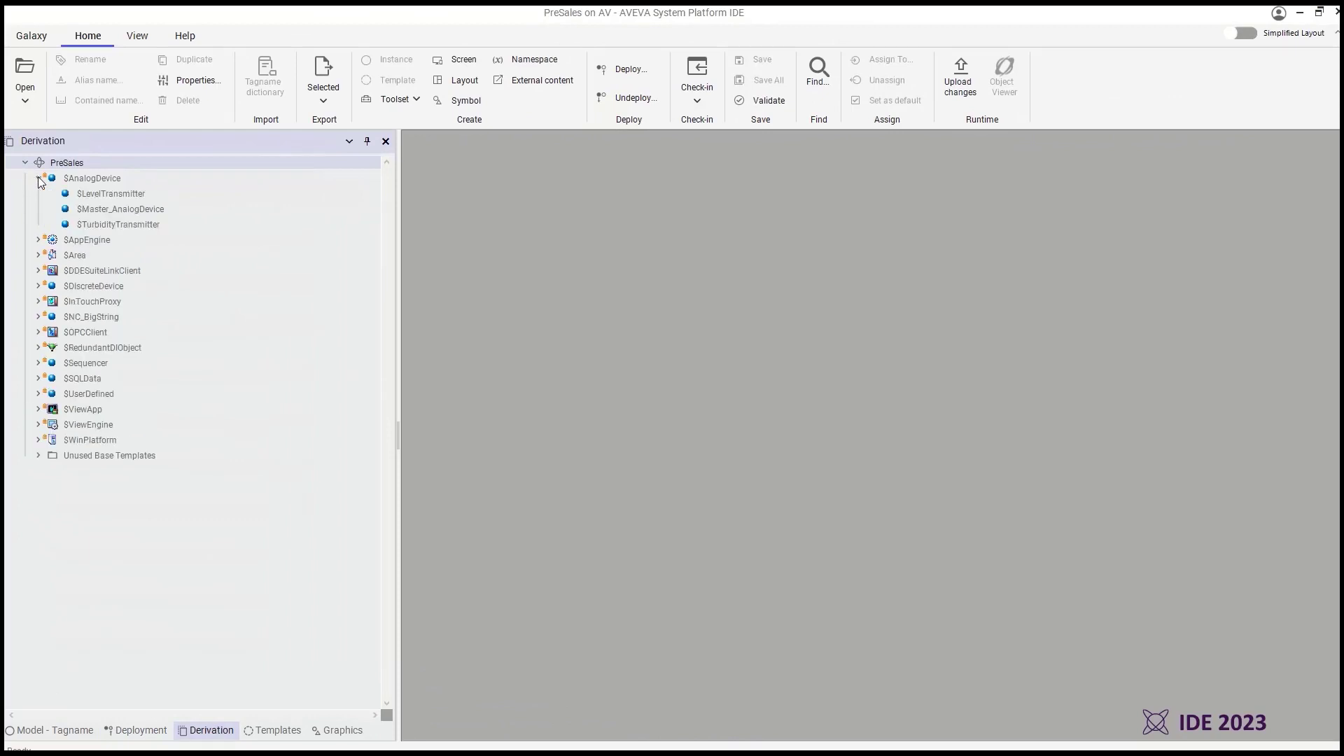
pyautogui.click(119, 224)
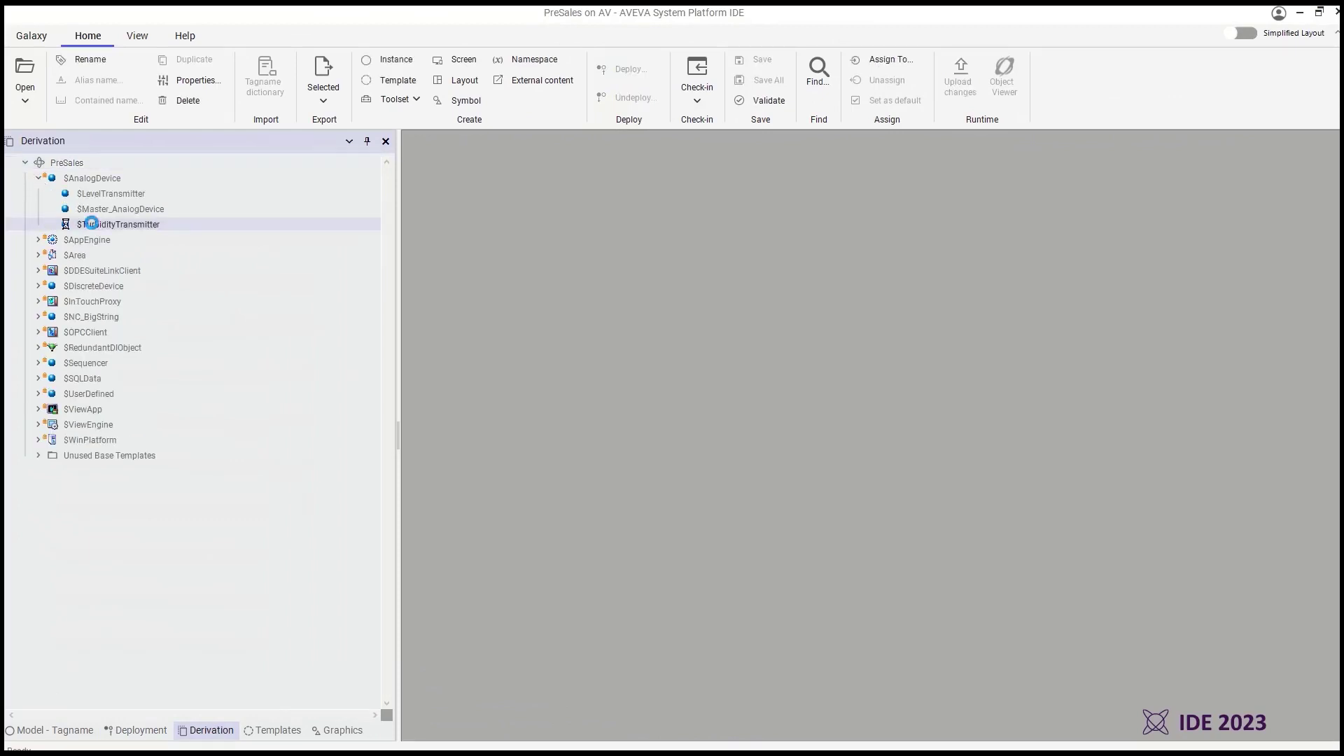
pyautogui.doubleClick(118, 224)
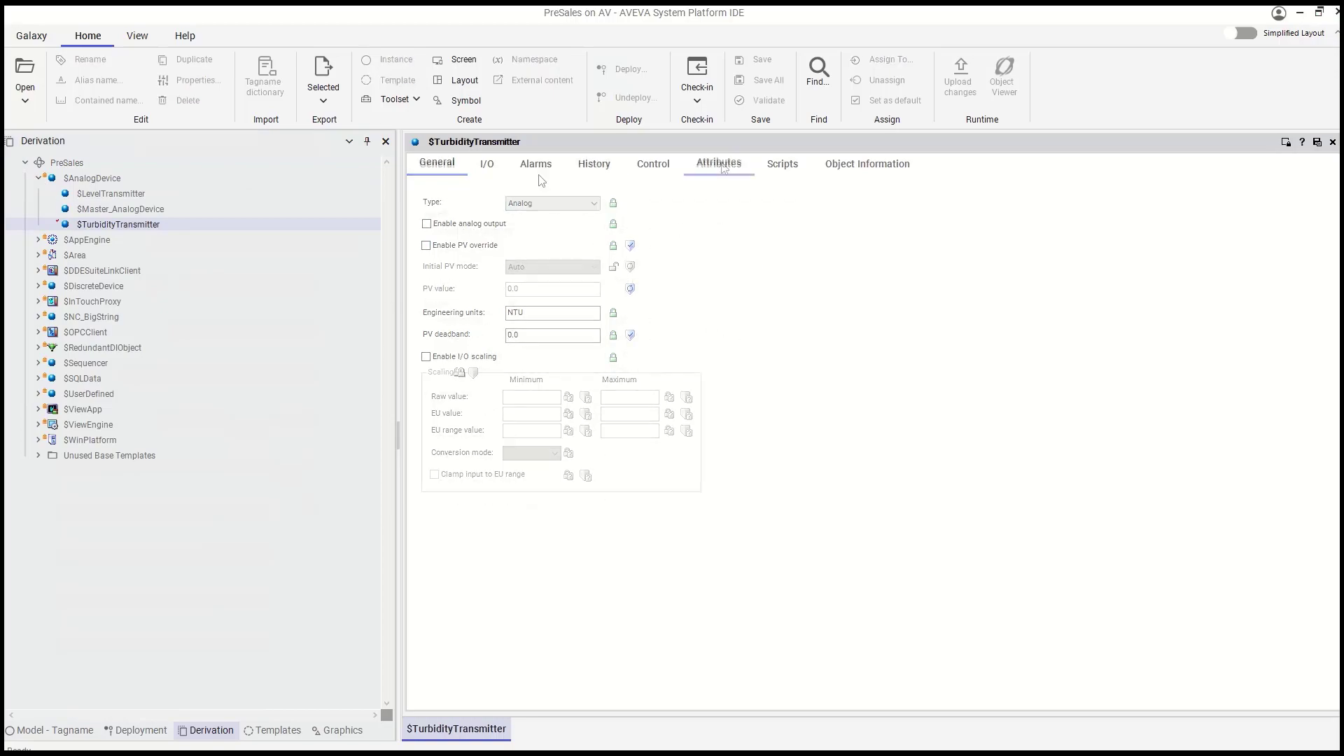
pyautogui.click(717, 163)
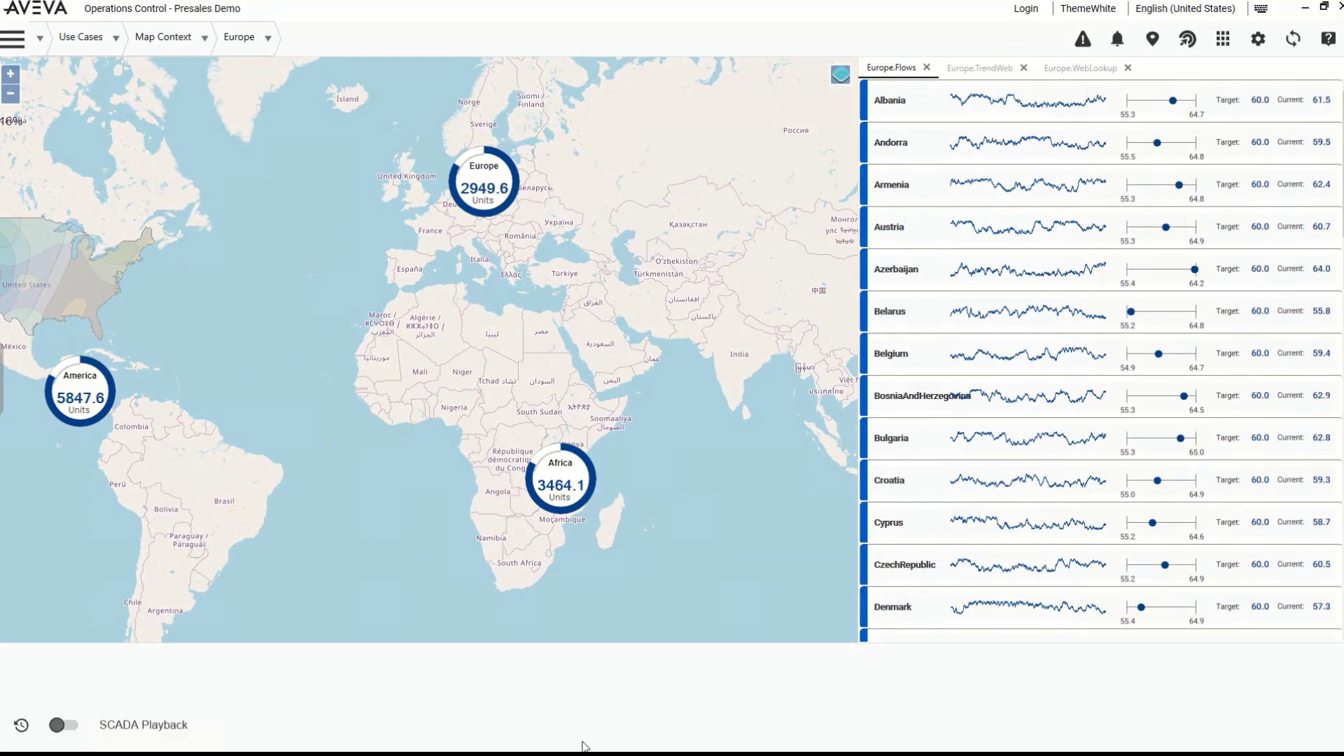
# Step: Replay the 01-19-23 to 01-20-23 history in SCADA Playback at a faster speed
pyautogui.click(62, 724)
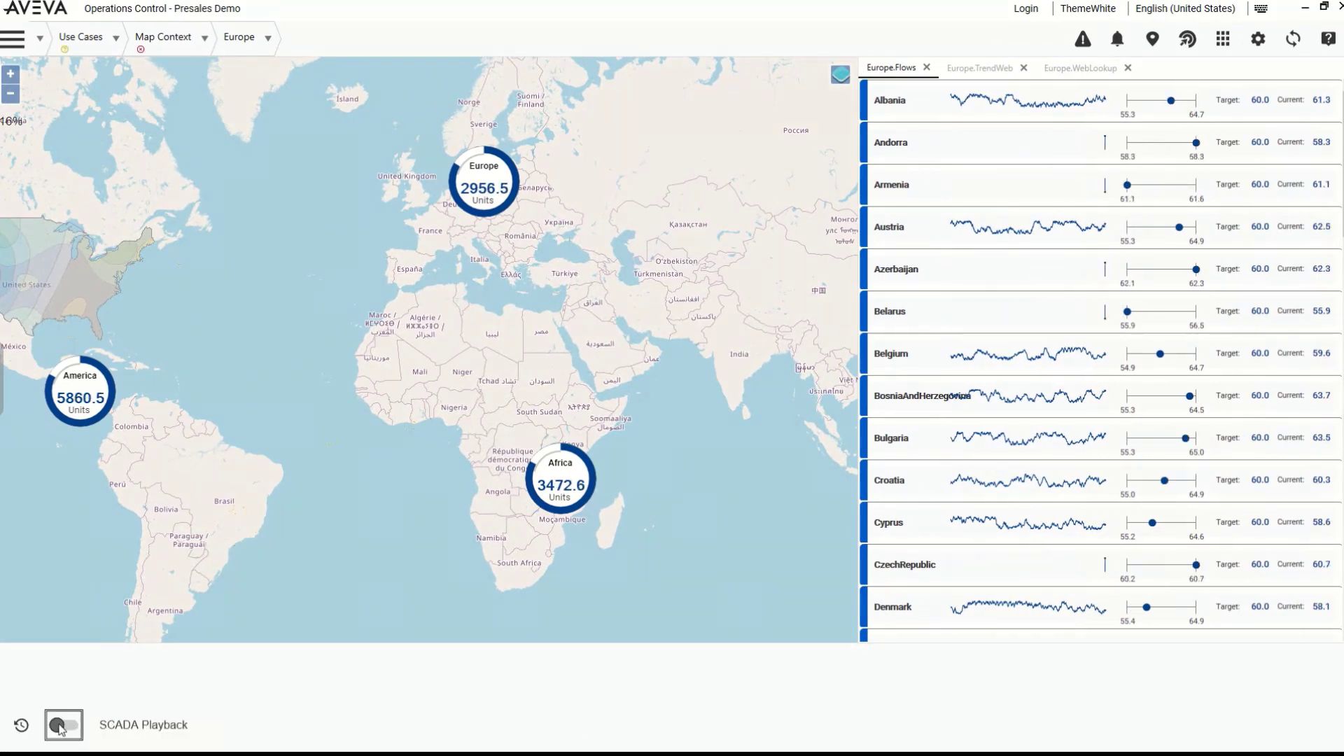
pyautogui.click(61, 724)
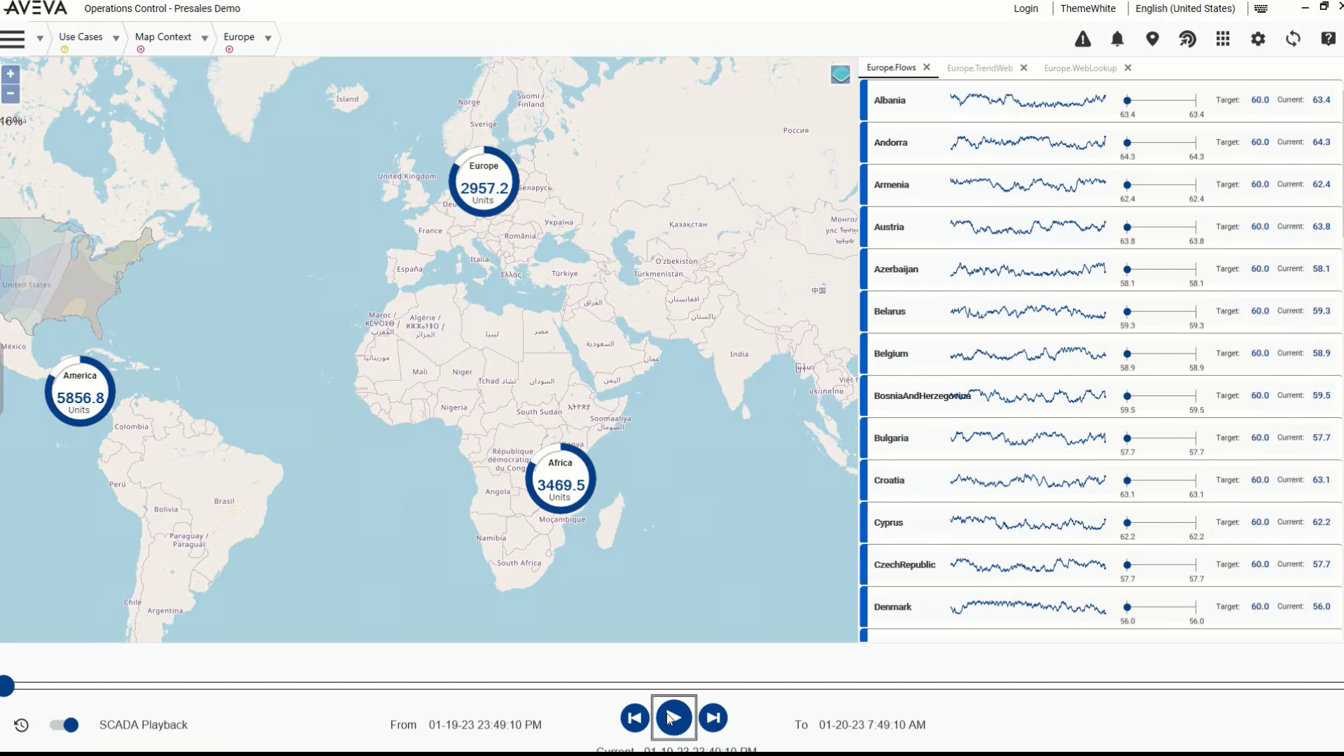
pyautogui.click(673, 718)
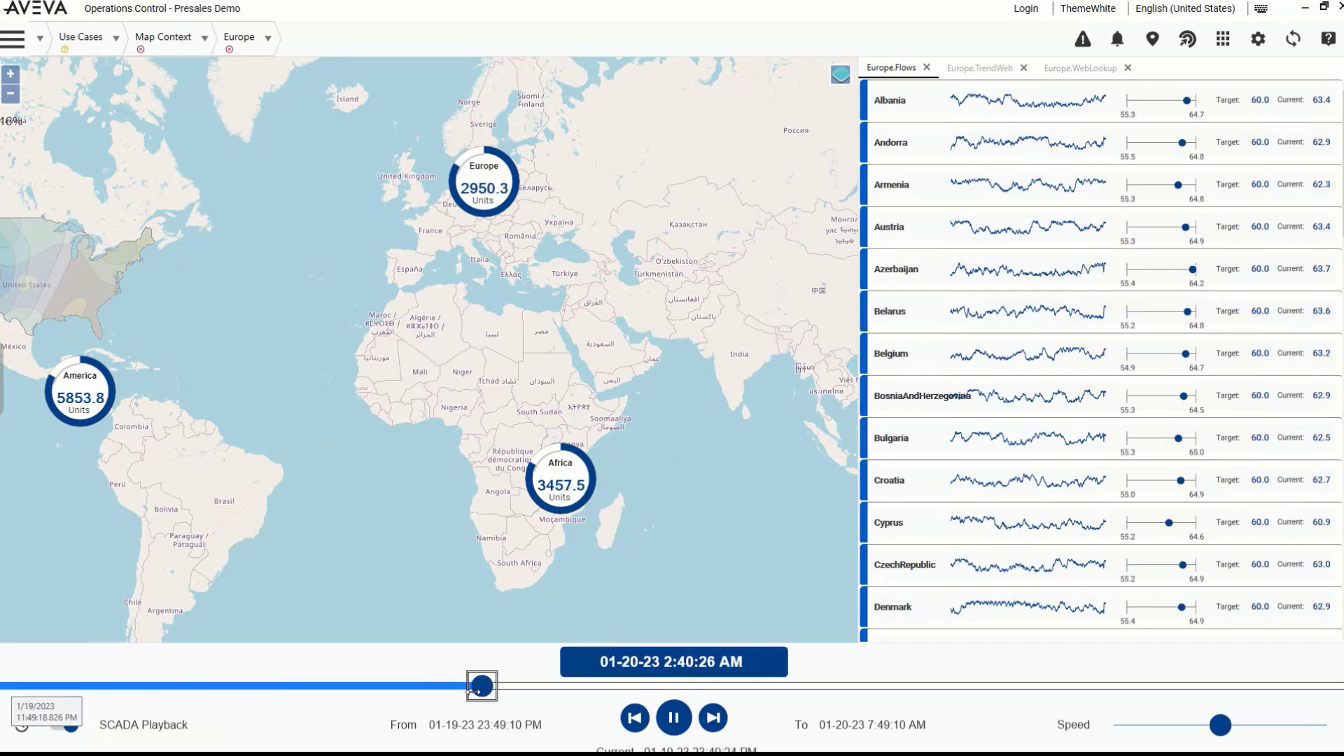
pyautogui.moveTo(481, 686); pyautogui.dragTo(664, 685)
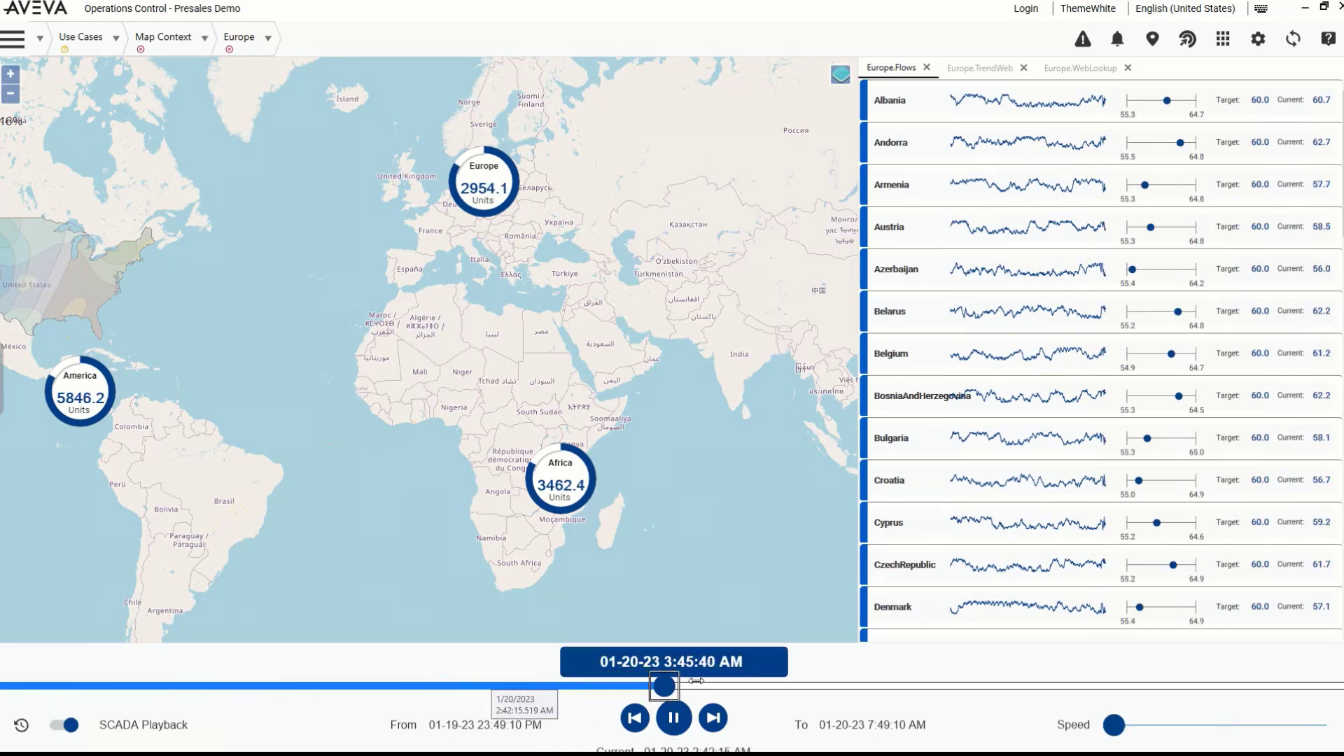
pyautogui.moveTo(664, 684); pyautogui.dragTo(871, 685)
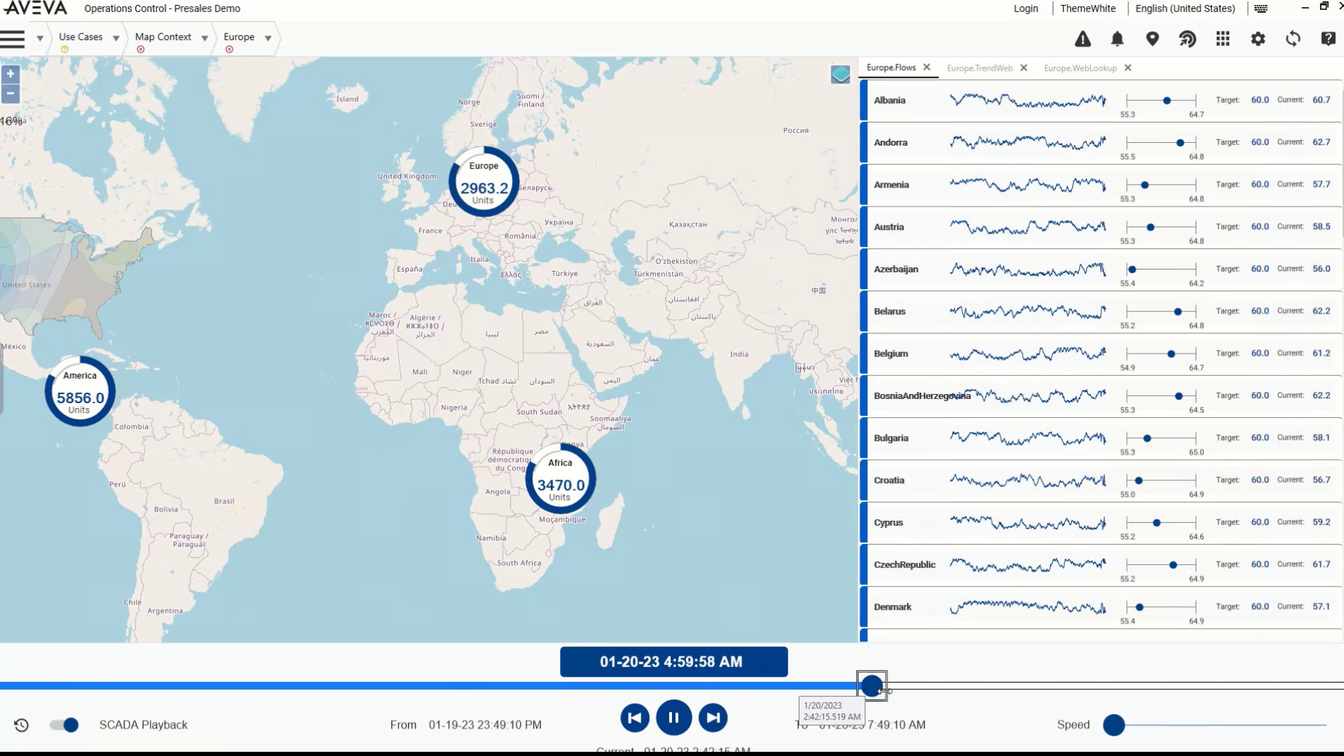
pyautogui.moveTo(871, 686); pyautogui.dragTo(923, 686)
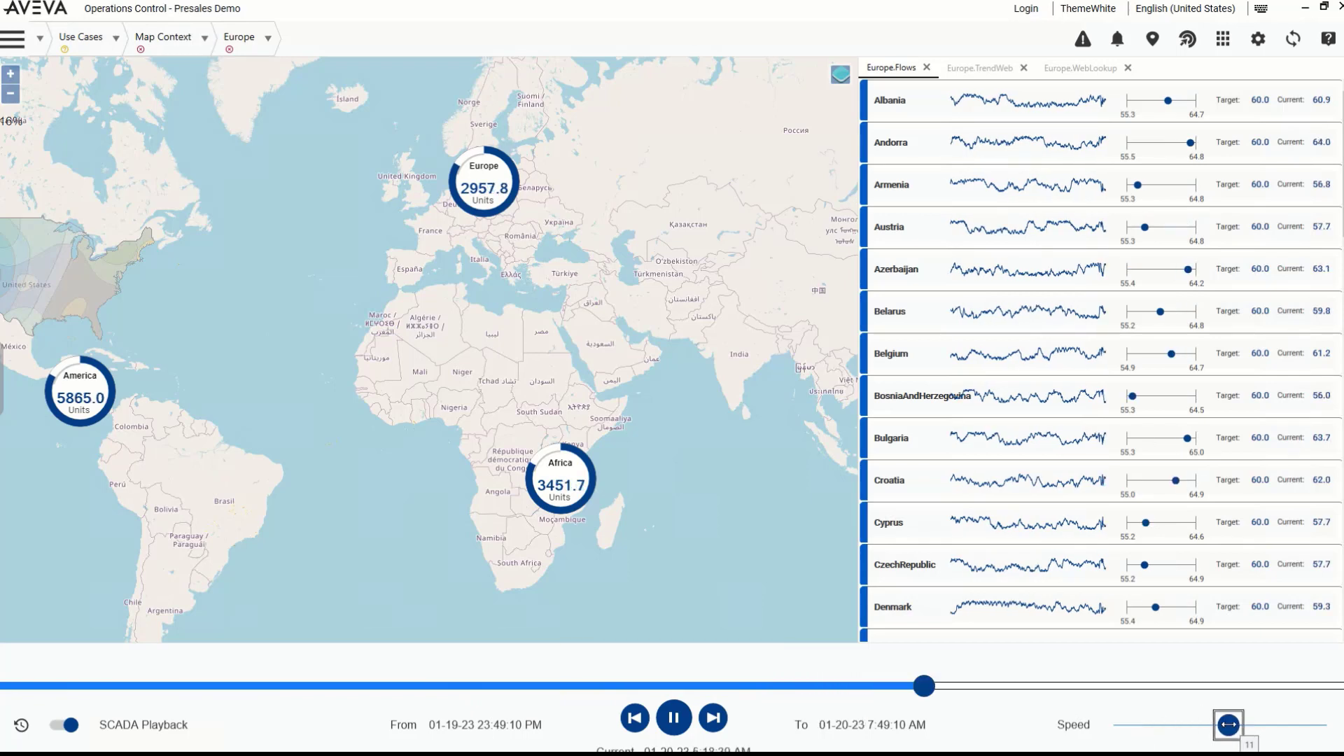
pyautogui.click(673, 717)
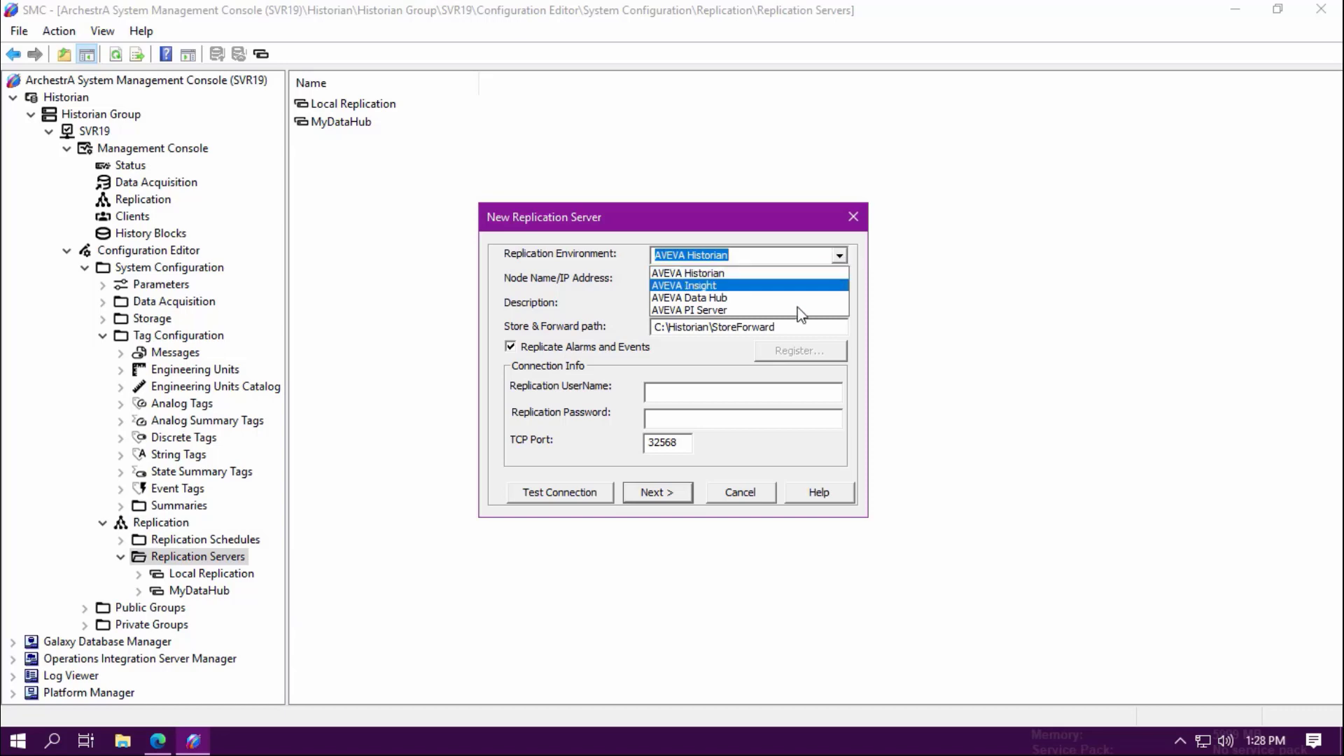
# Step: Open the Replication Environment list offering Historian, Insight, Data Hub and PI Server
pyautogui.click(688, 309)
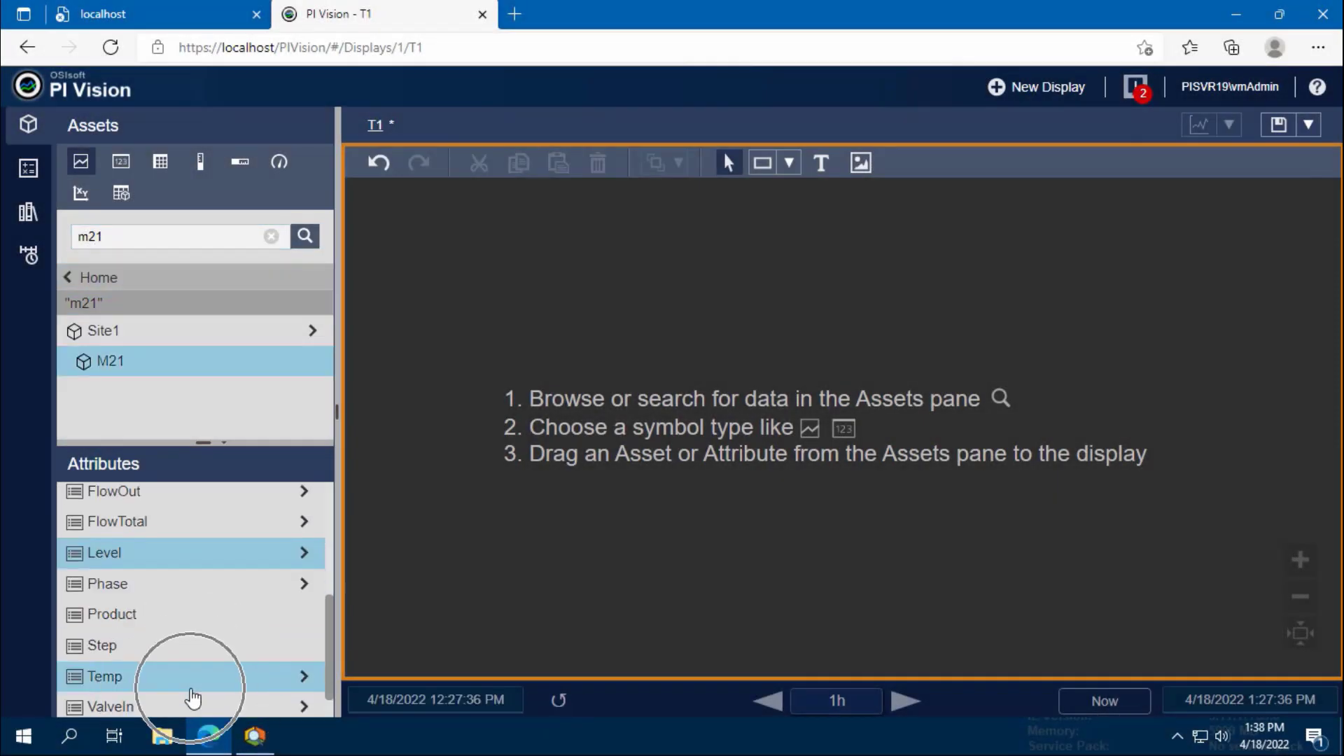
# Step: Add M21's Level and Temp attributes to display T1 as a trend beside Agitator
pyautogui.moveTo(110, 361); pyautogui.dragTo(805, 383)
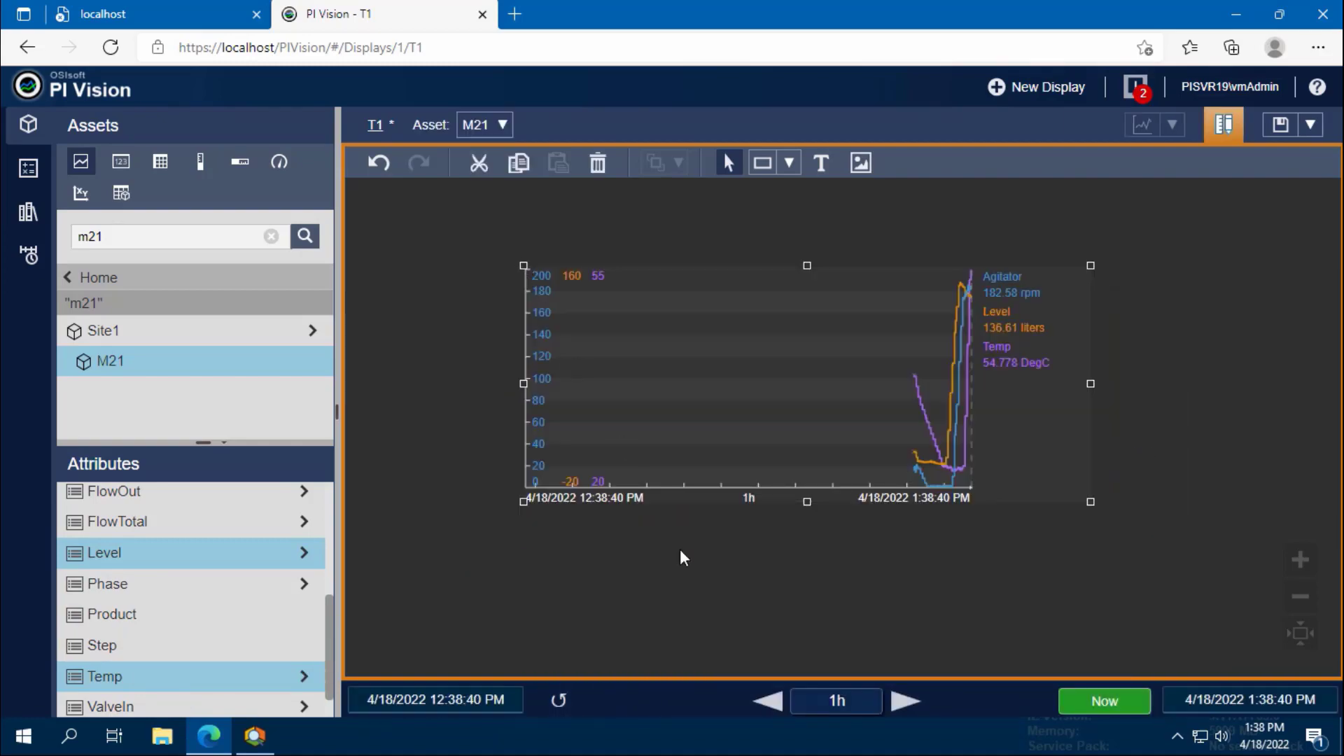
# Step: Search streams for M21, add its Agitator trace, and limit the range to Last 5 minutes
pyautogui.click(133, 14)
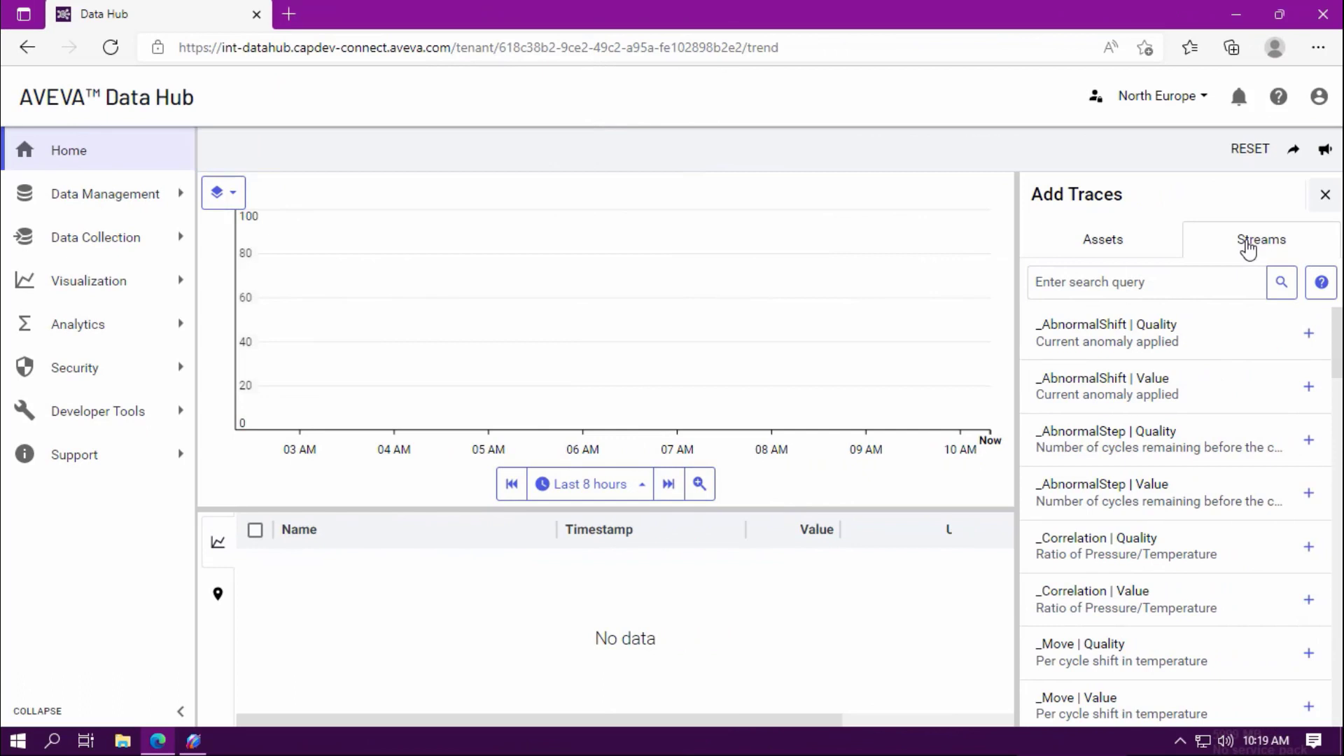
pyautogui.write('M')
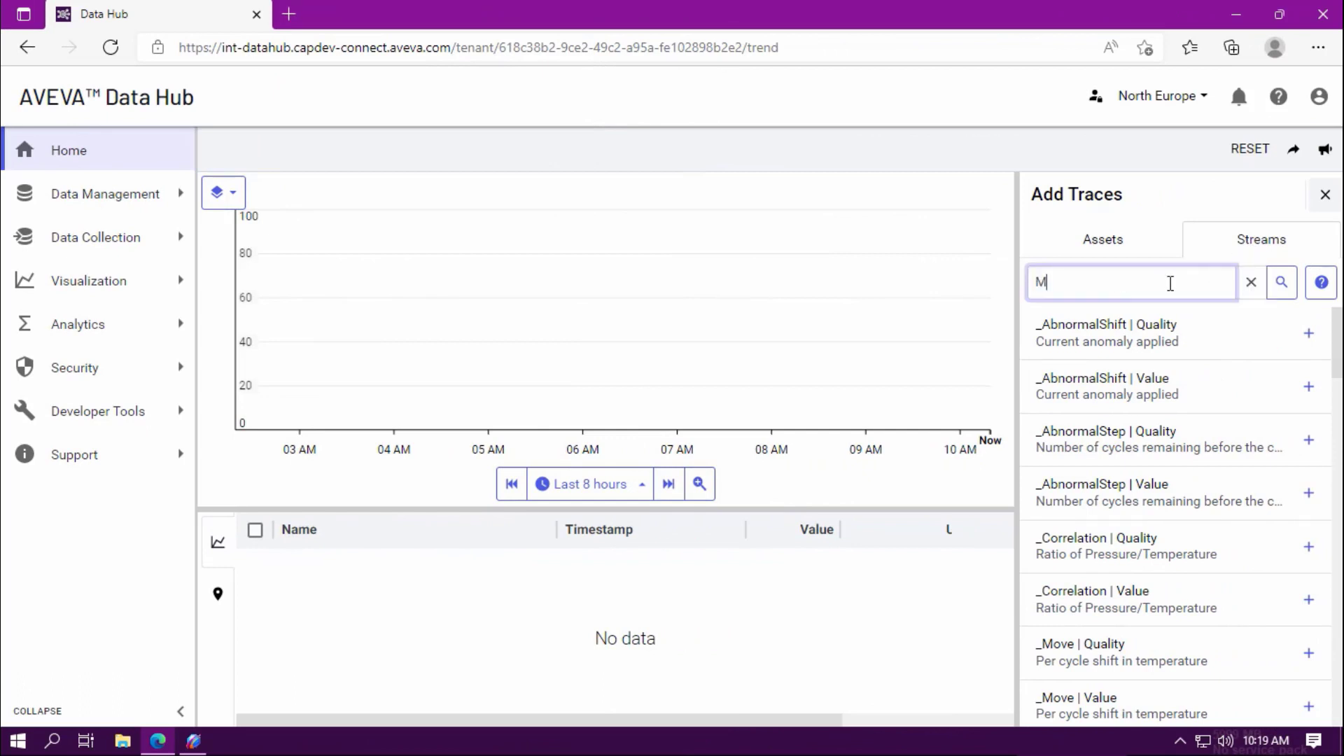
pyautogui.write('21')
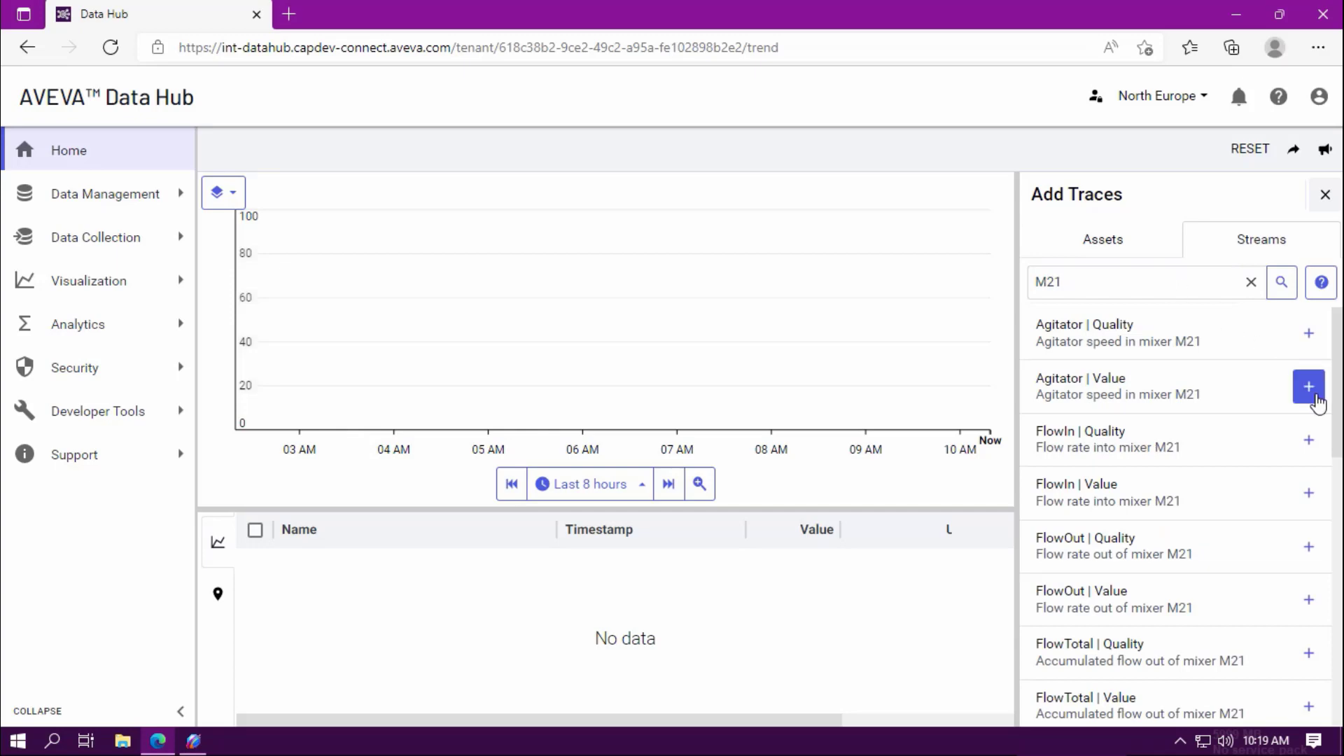
pyautogui.click(1308, 386)
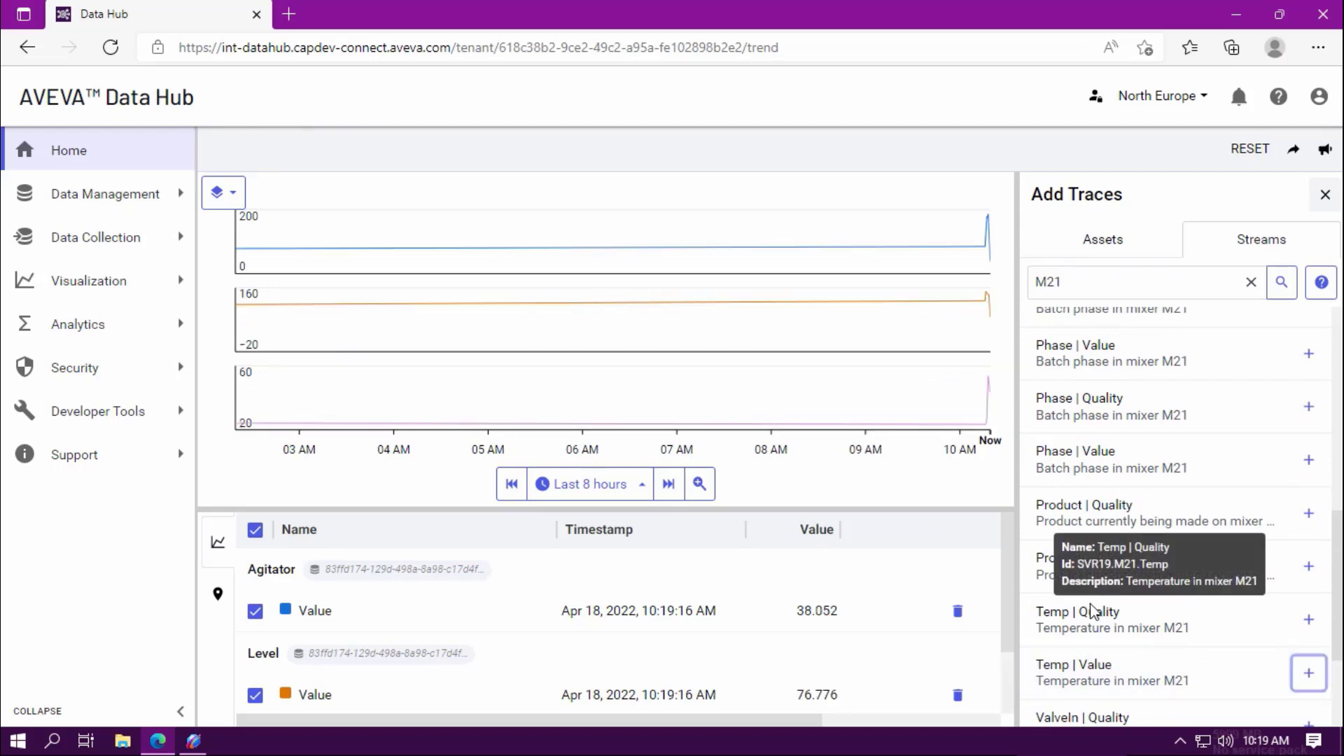
pyautogui.click(587, 484)
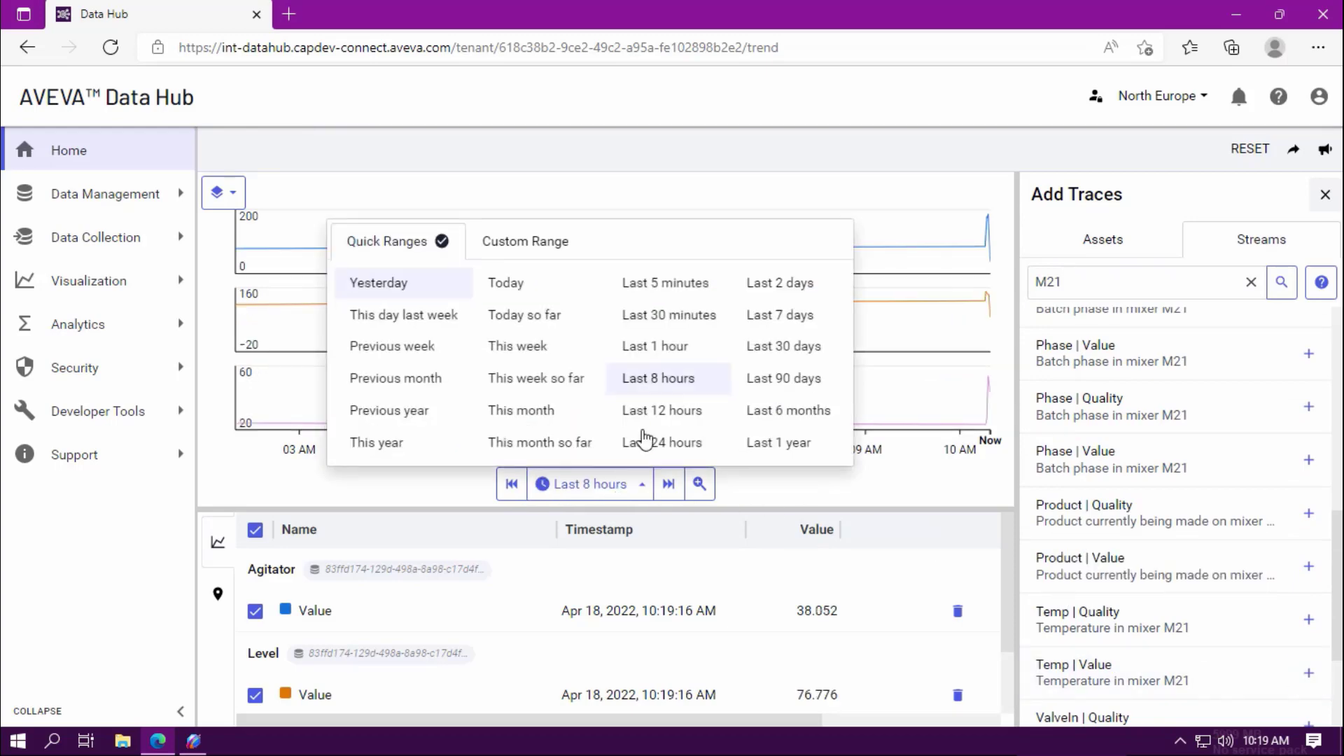
pyautogui.click(664, 283)
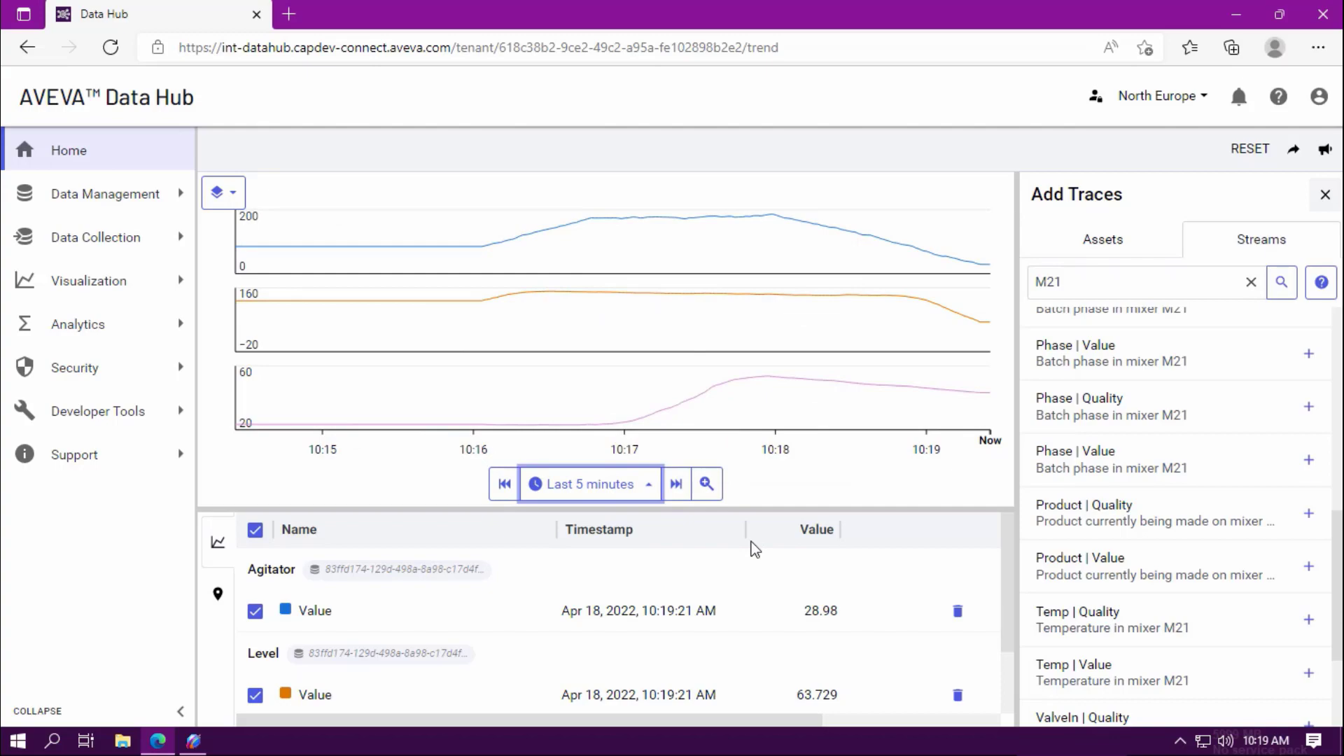